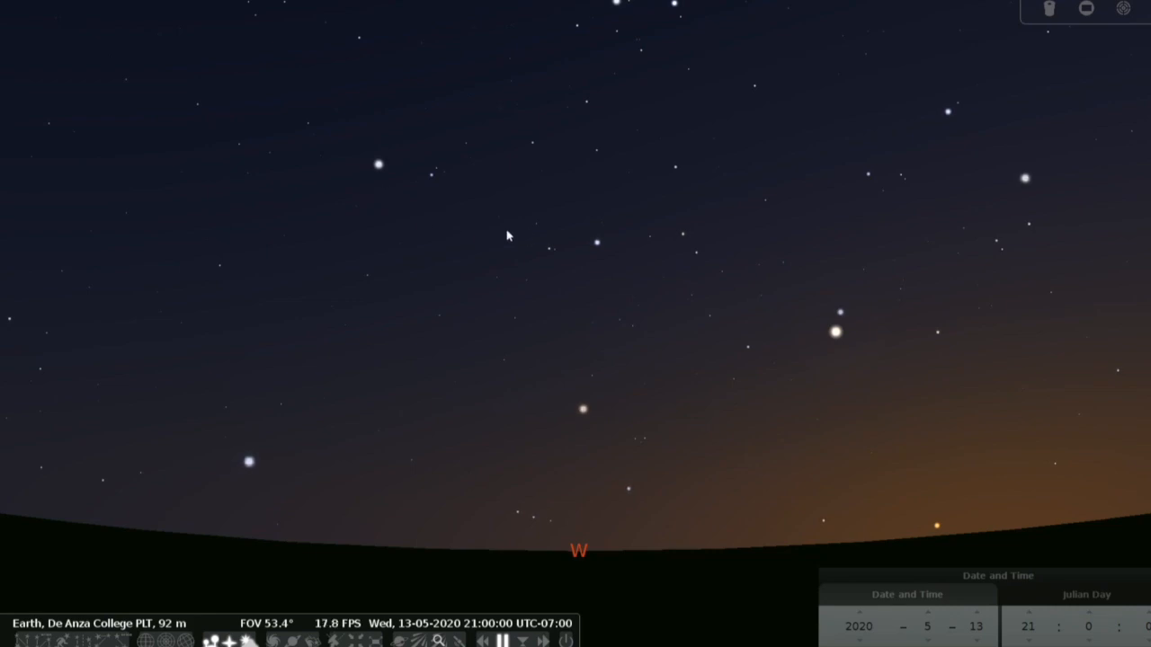
mouse_move(608, 252)
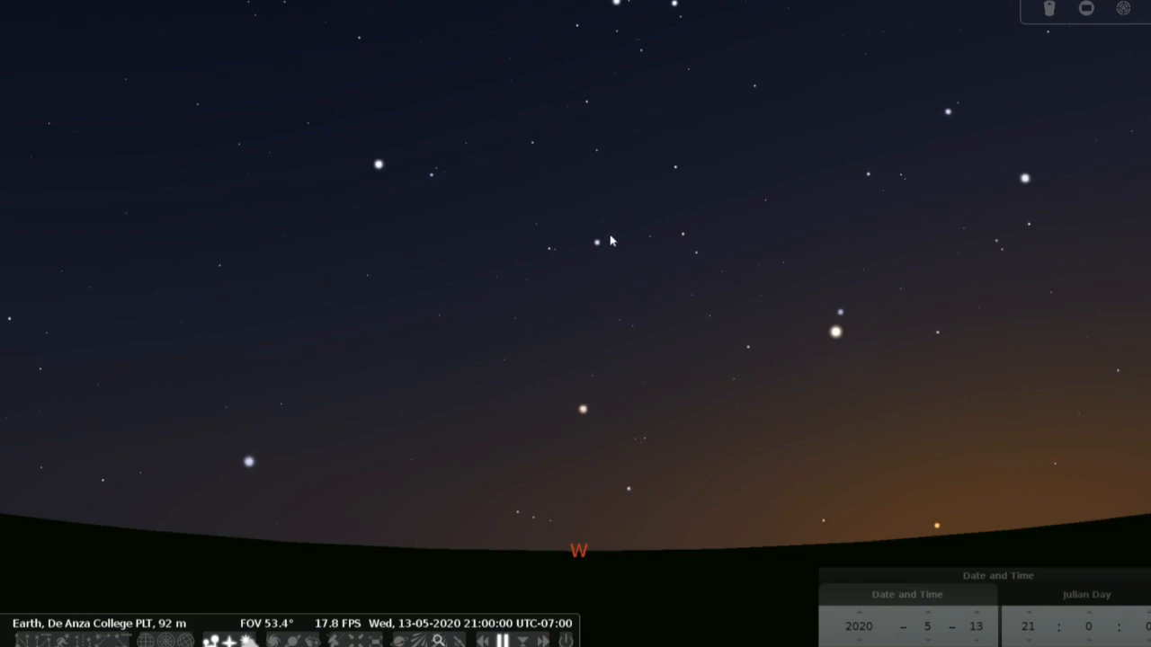
mouse_move(605, 234)
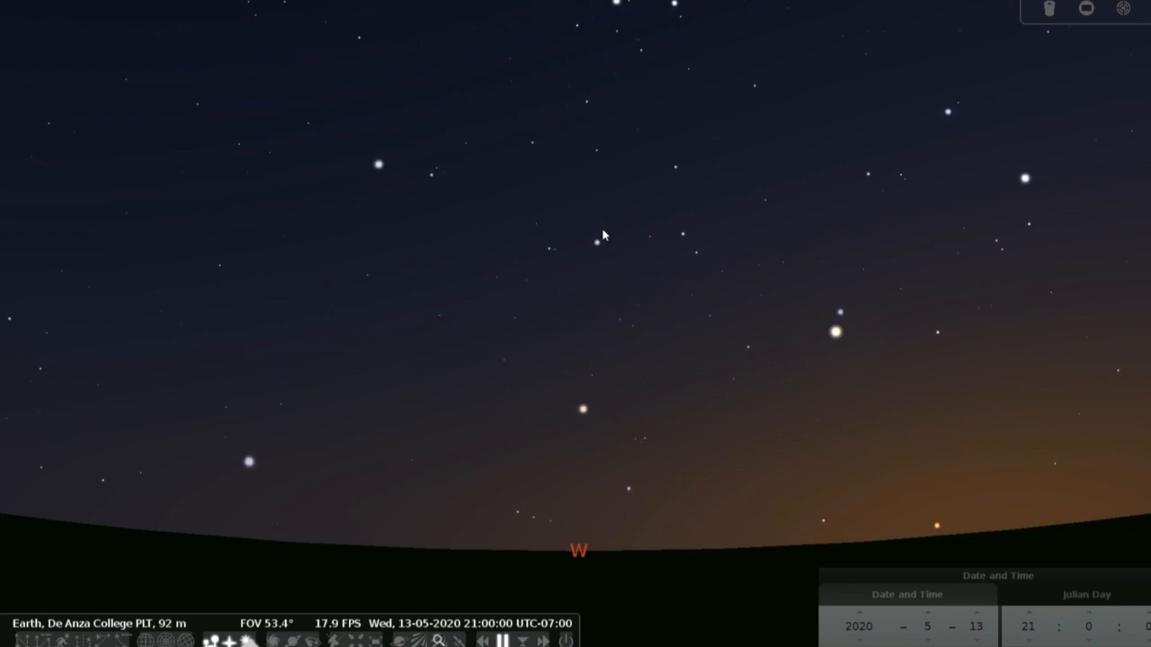
mouse_move(676, 240)
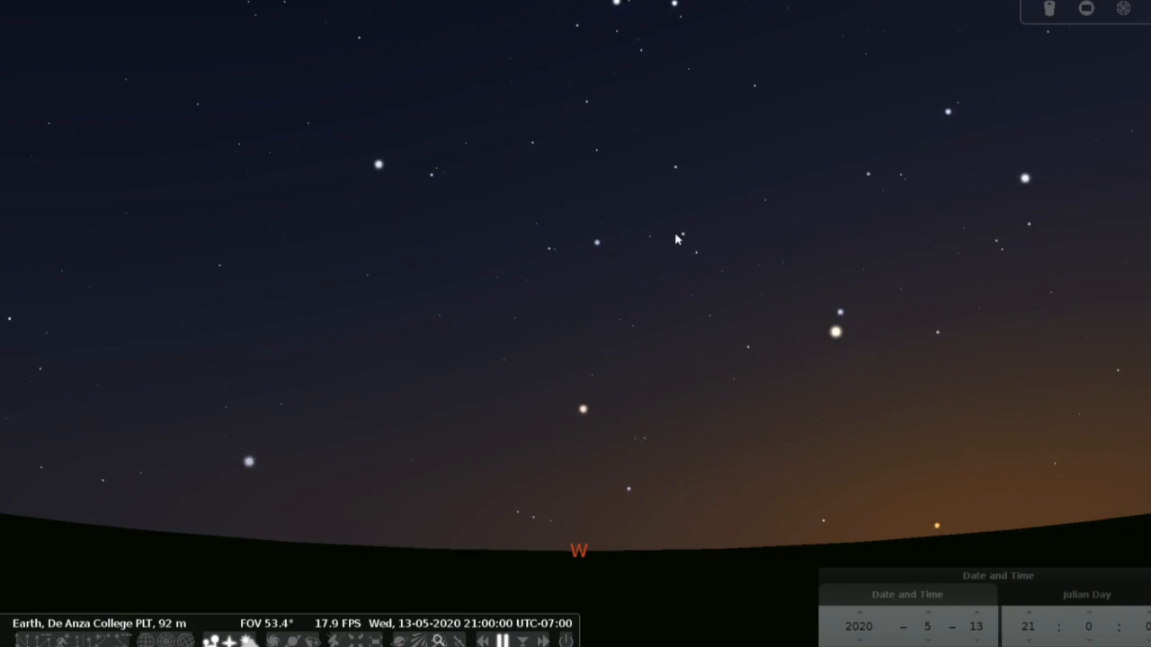
mouse_move(768, 291)
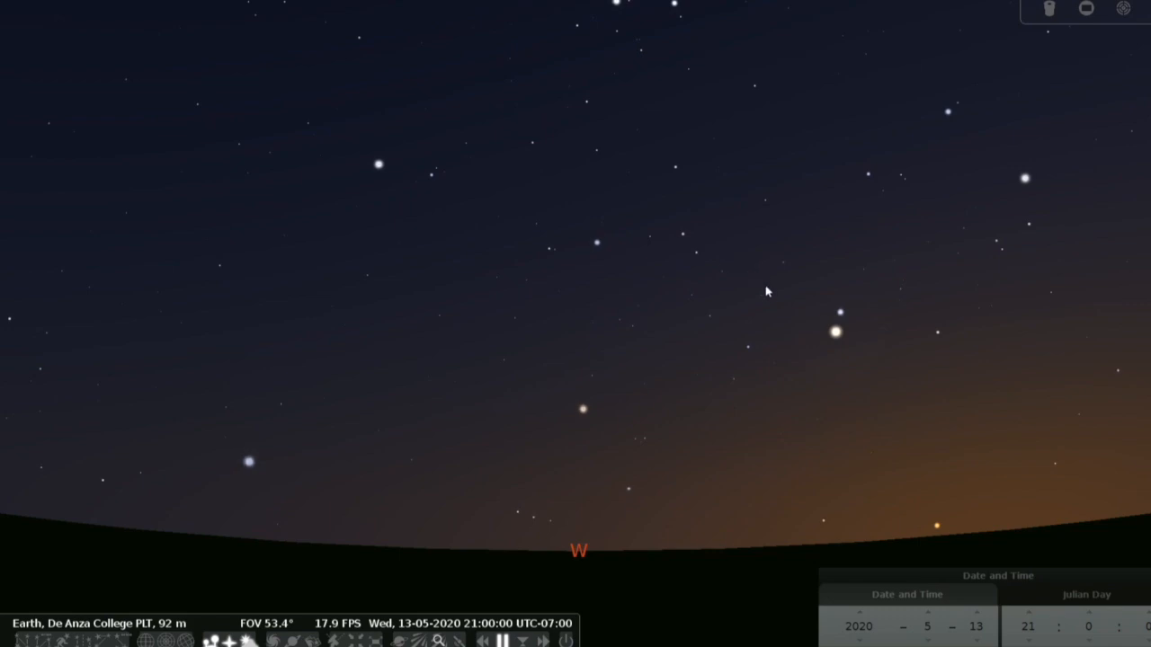
mouse_move(834, 341)
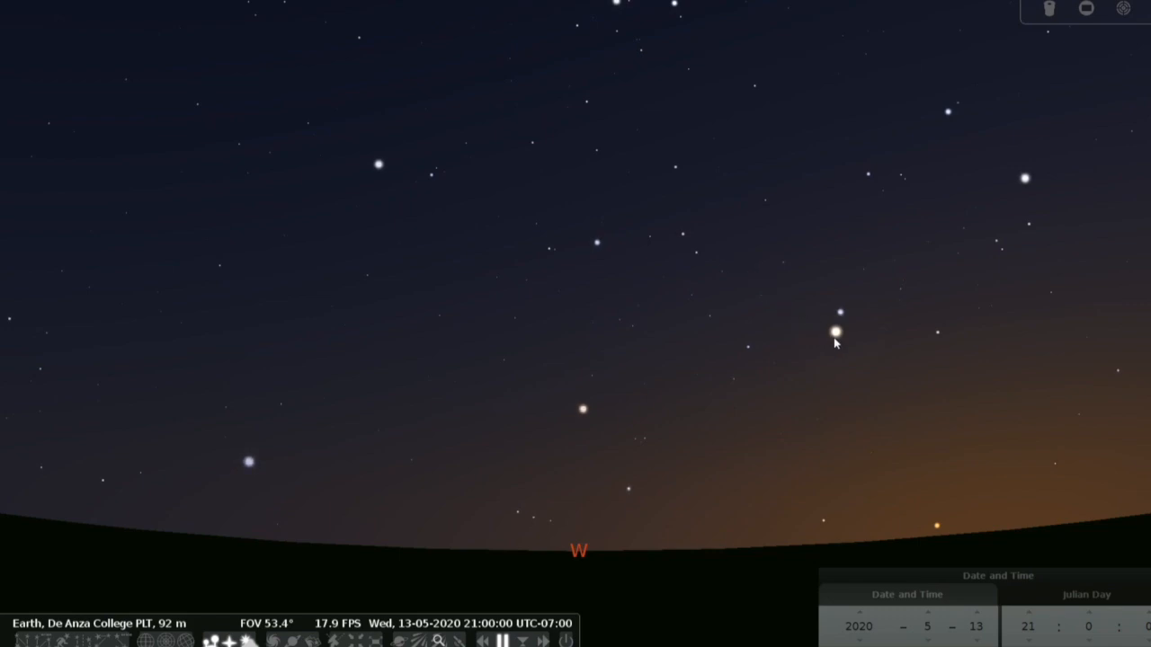
mouse_move(849, 325)
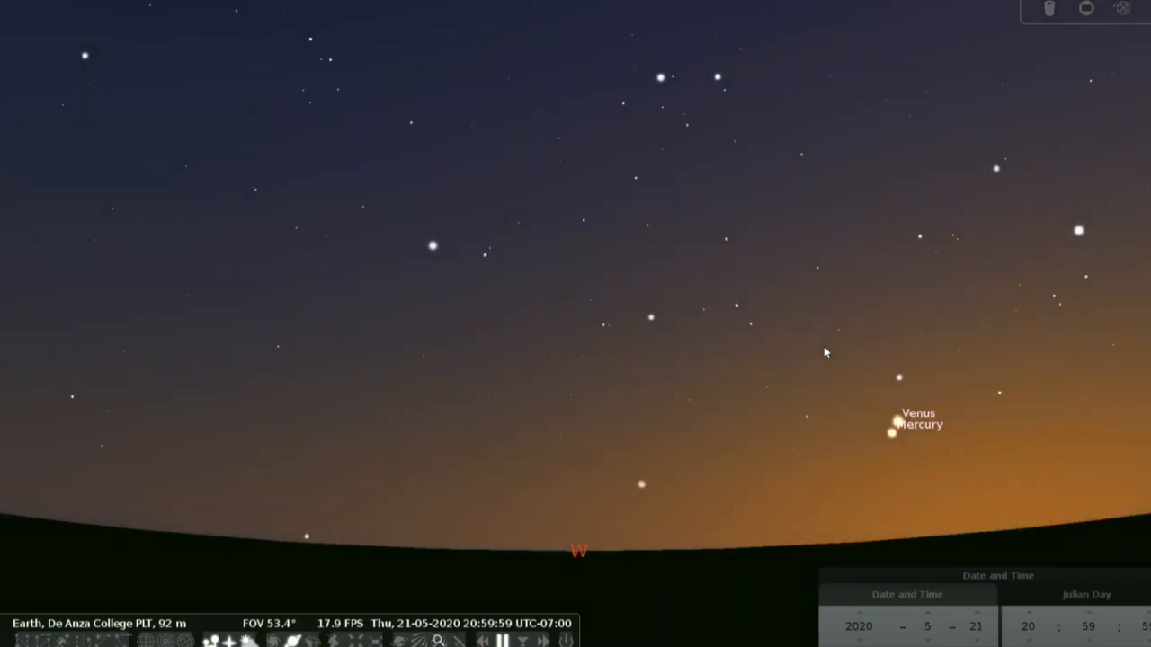
mouse_move(895, 382)
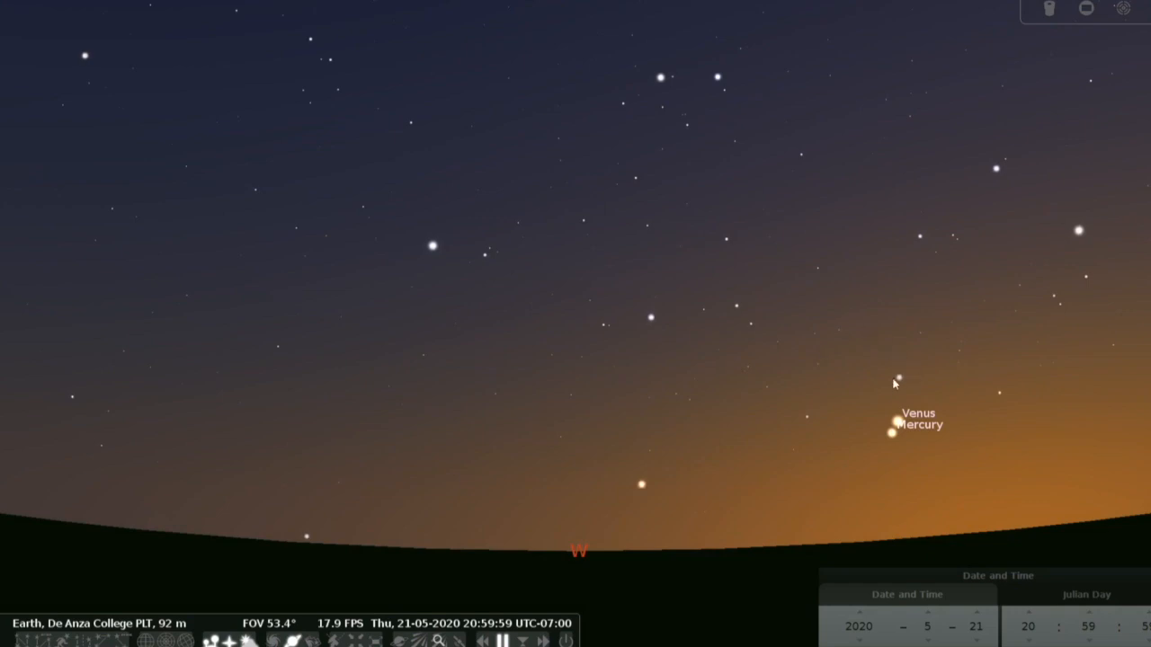
mouse_move(851, 450)
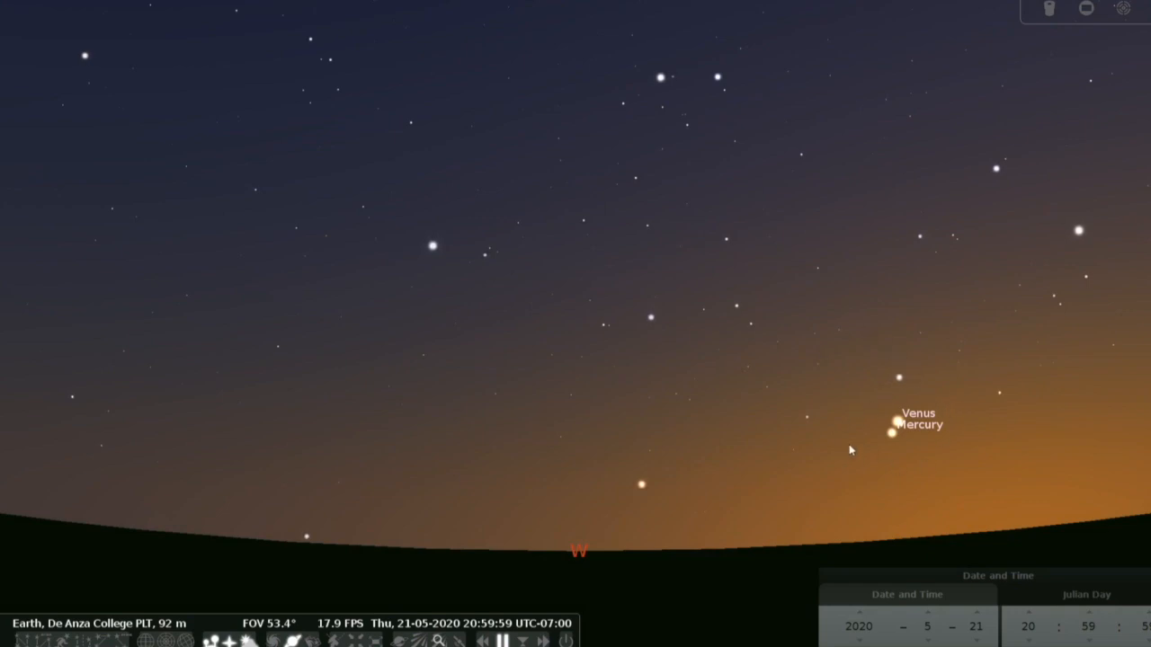
mouse_move(906, 441)
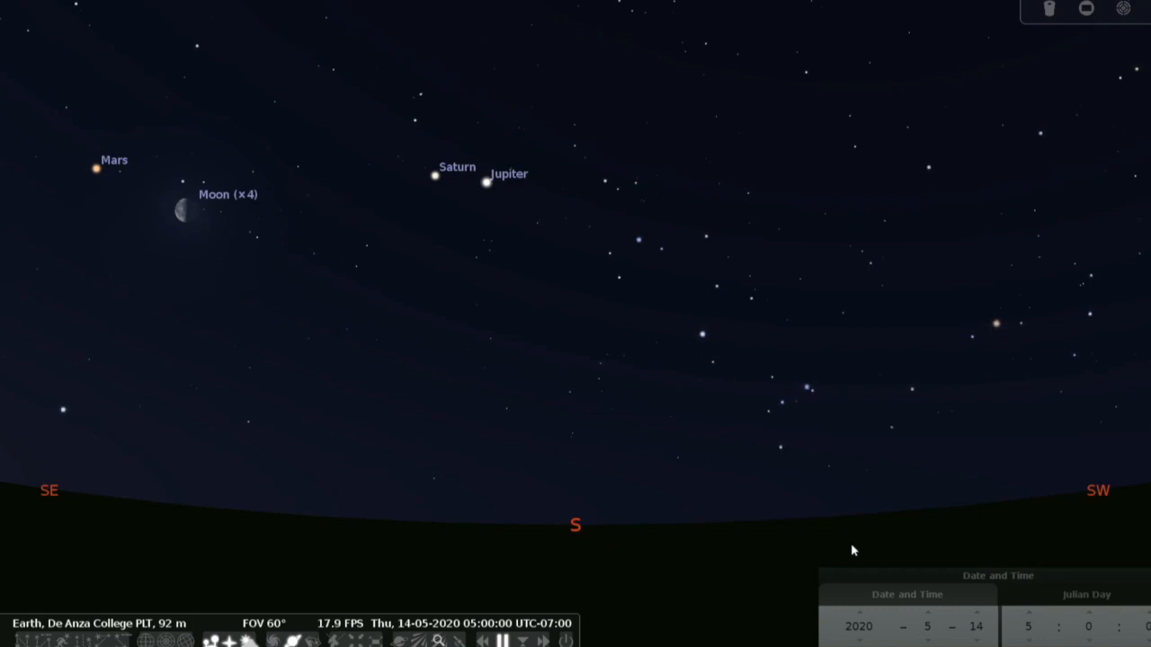
mouse_move(427, 205)
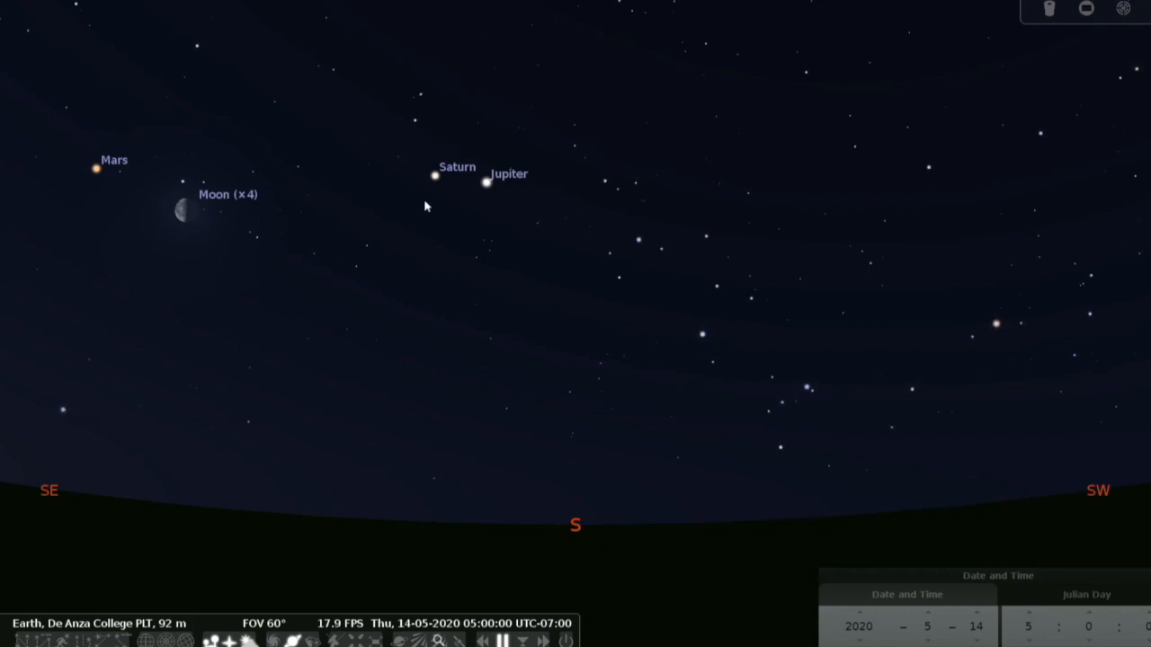
mouse_move(440, 223)
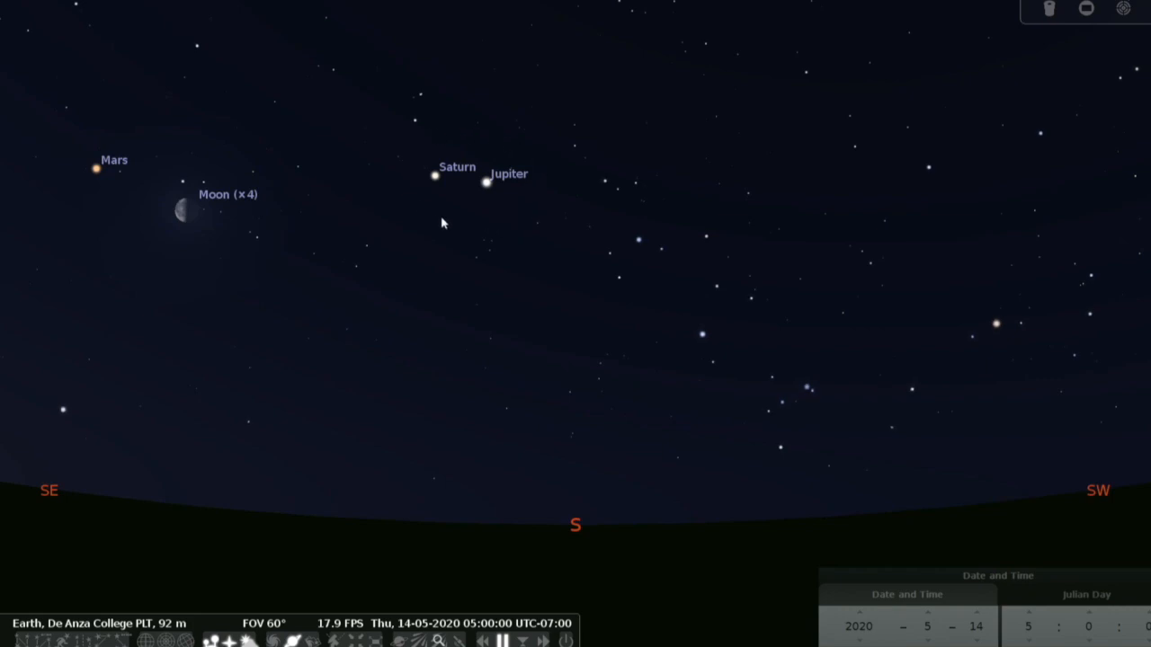
mouse_move(422, 165)
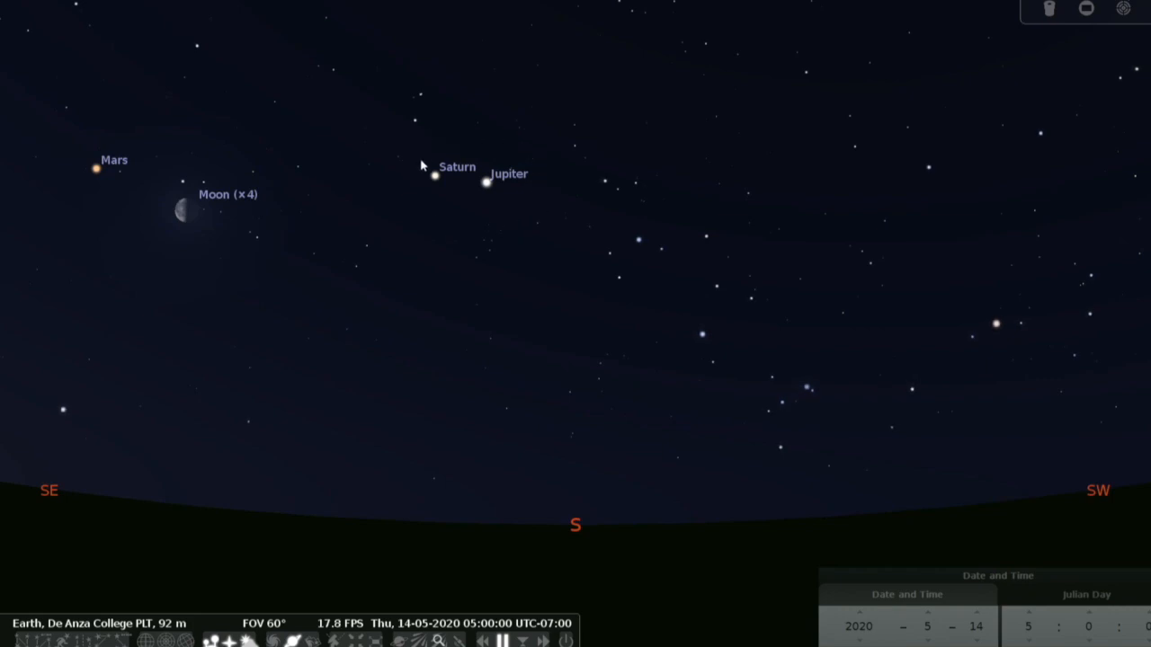
mouse_move(543, 169)
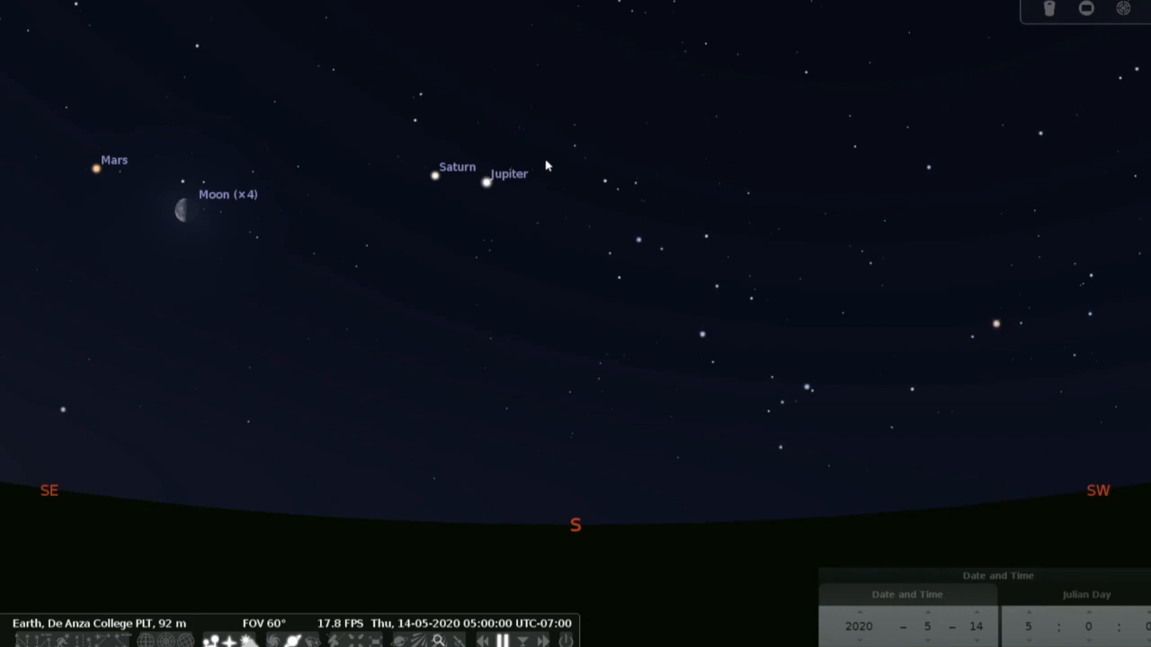
mouse_move(177, 198)
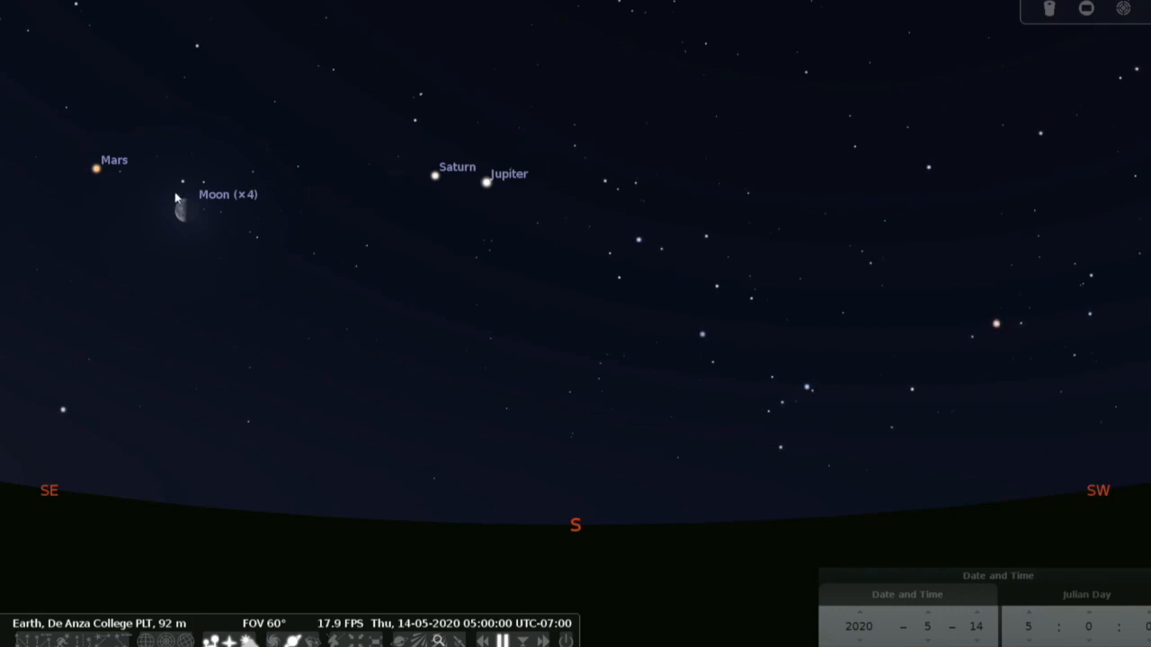
mouse_move(88, 153)
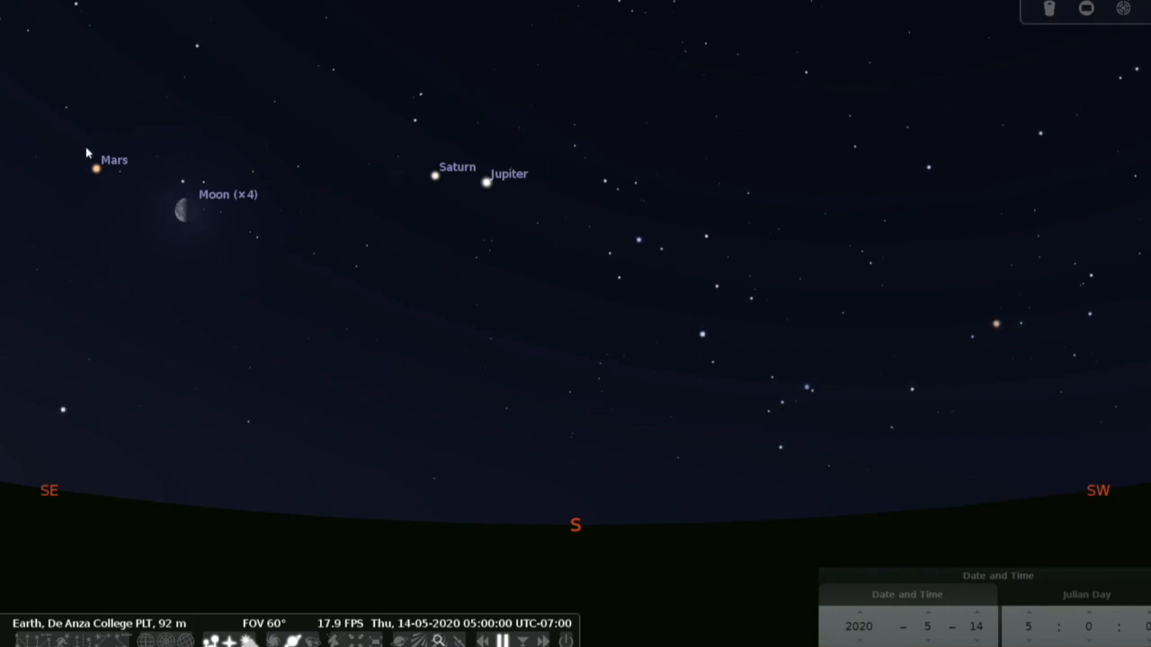
mouse_move(76, 178)
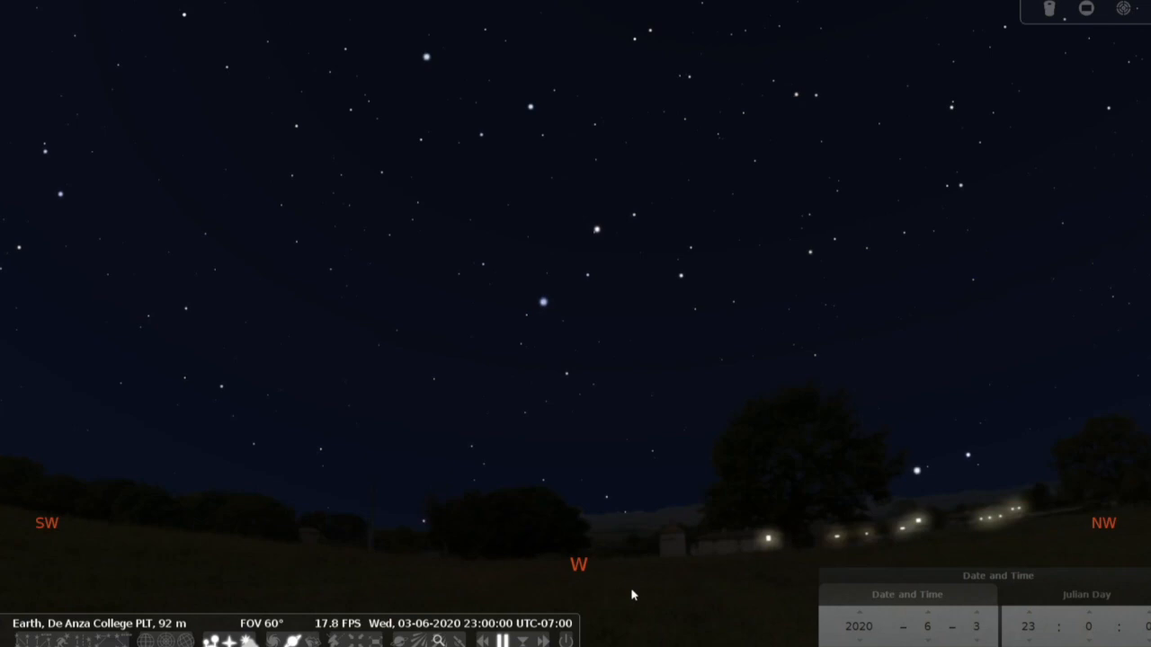
mouse_move(541, 367)
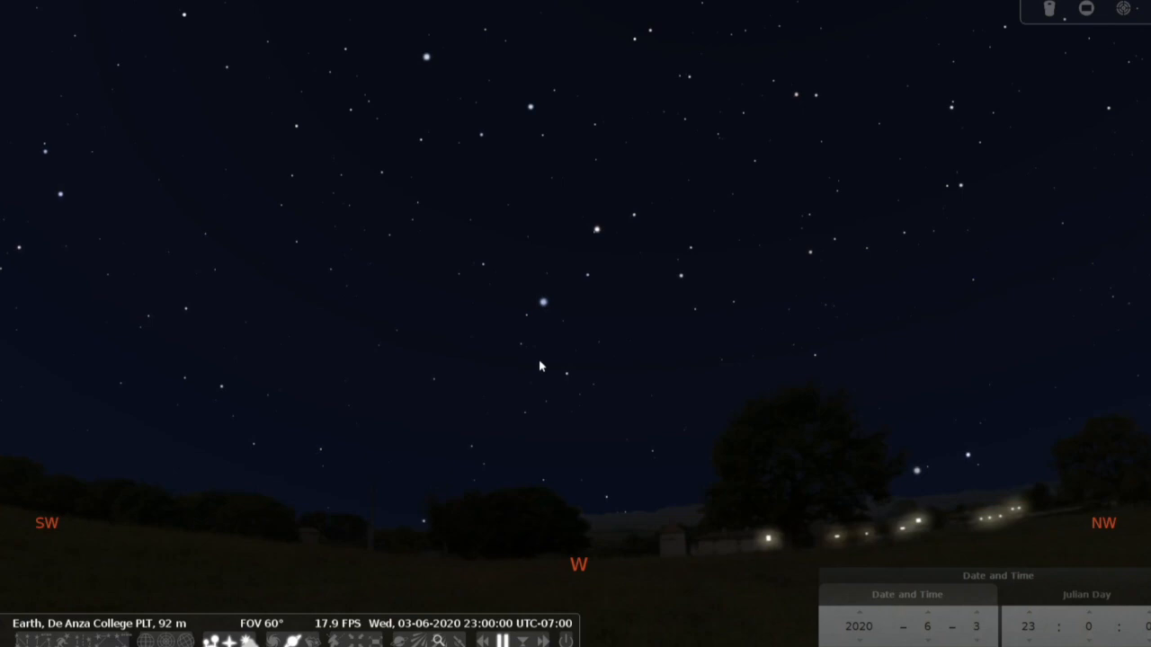
Select the bright star Regulus in the western sky, revealing Leo's figure
left_click(543, 302)
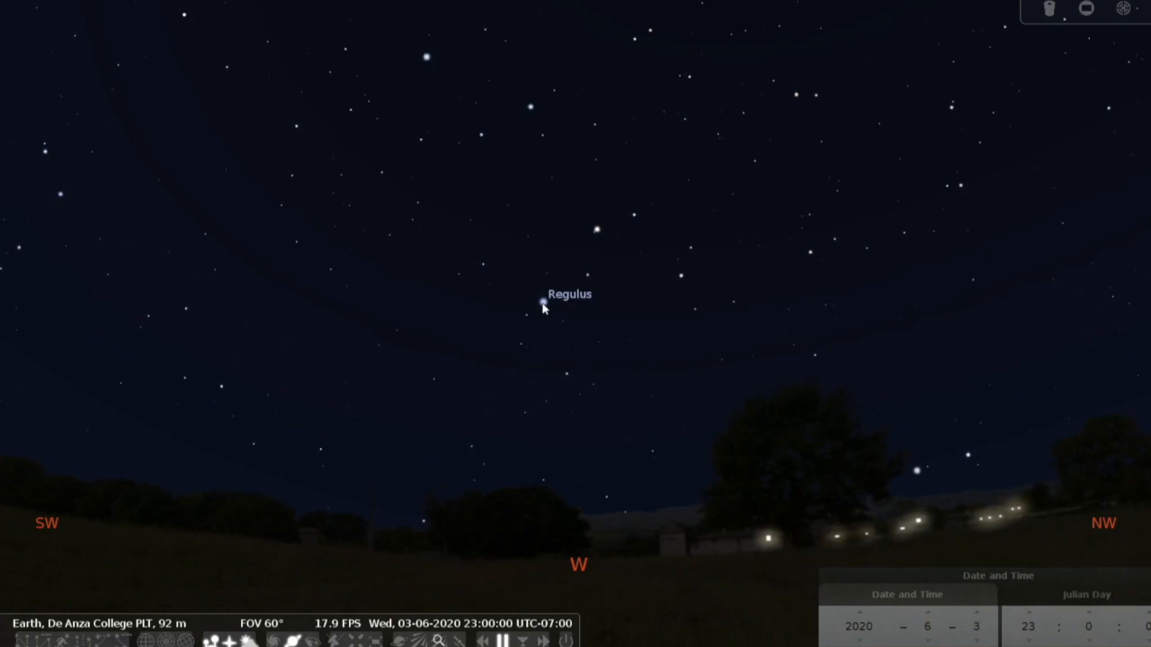
left_click(535, 302)
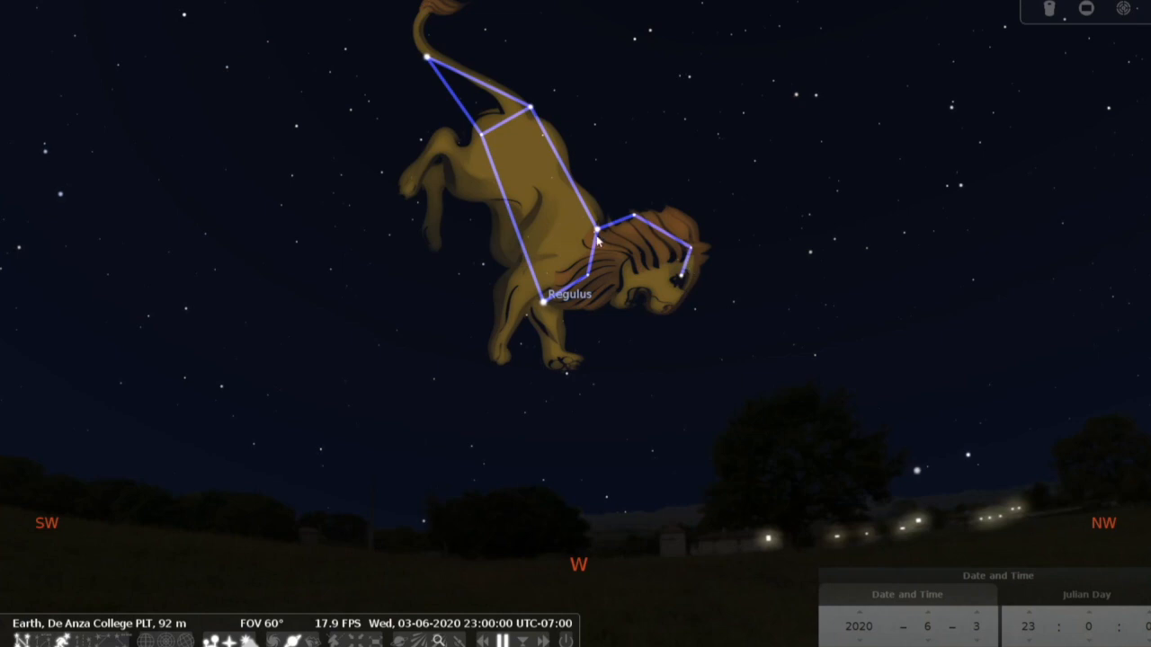
mouse_move(561, 241)
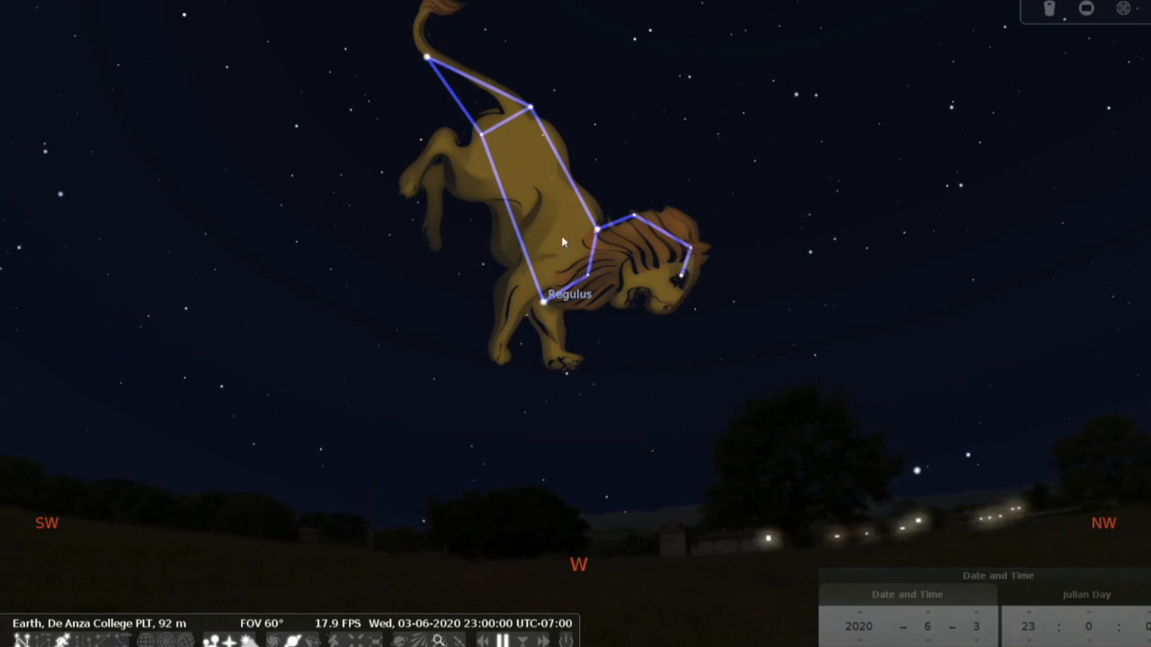
mouse_move(496, 136)
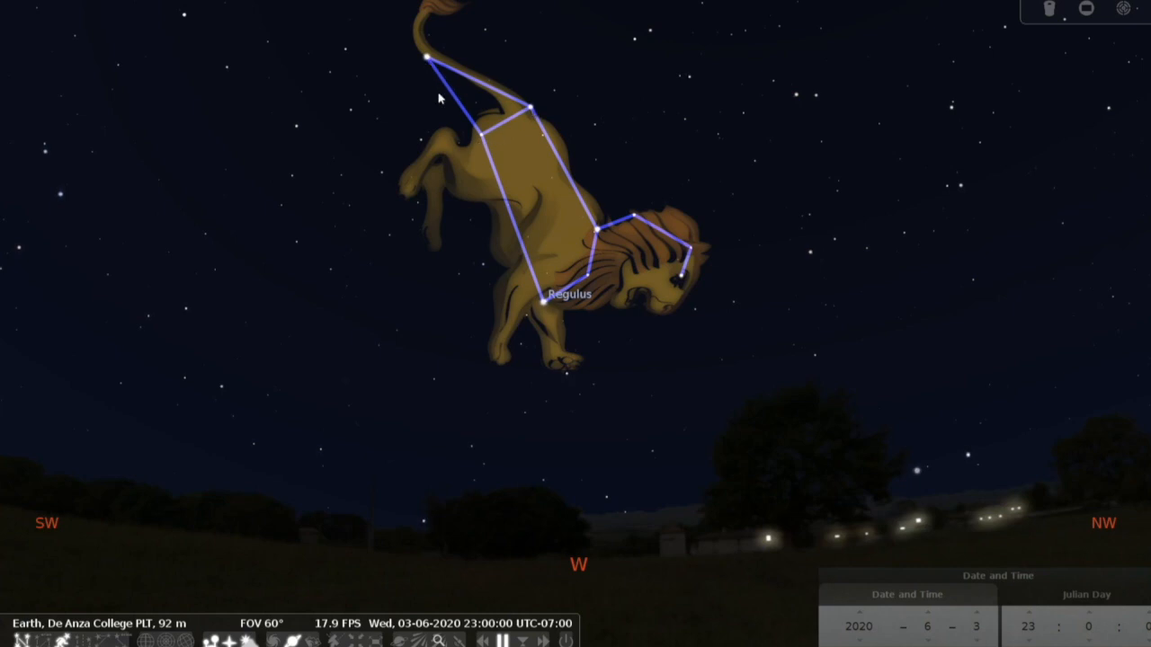
mouse_move(532, 112)
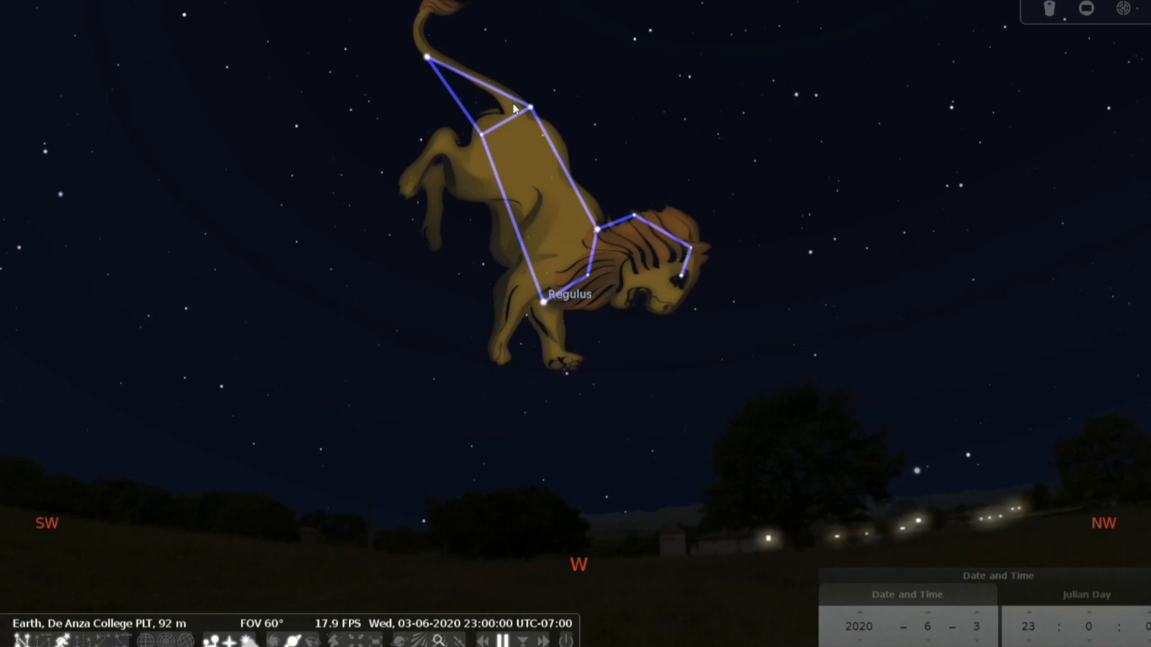
mouse_move(481, 106)
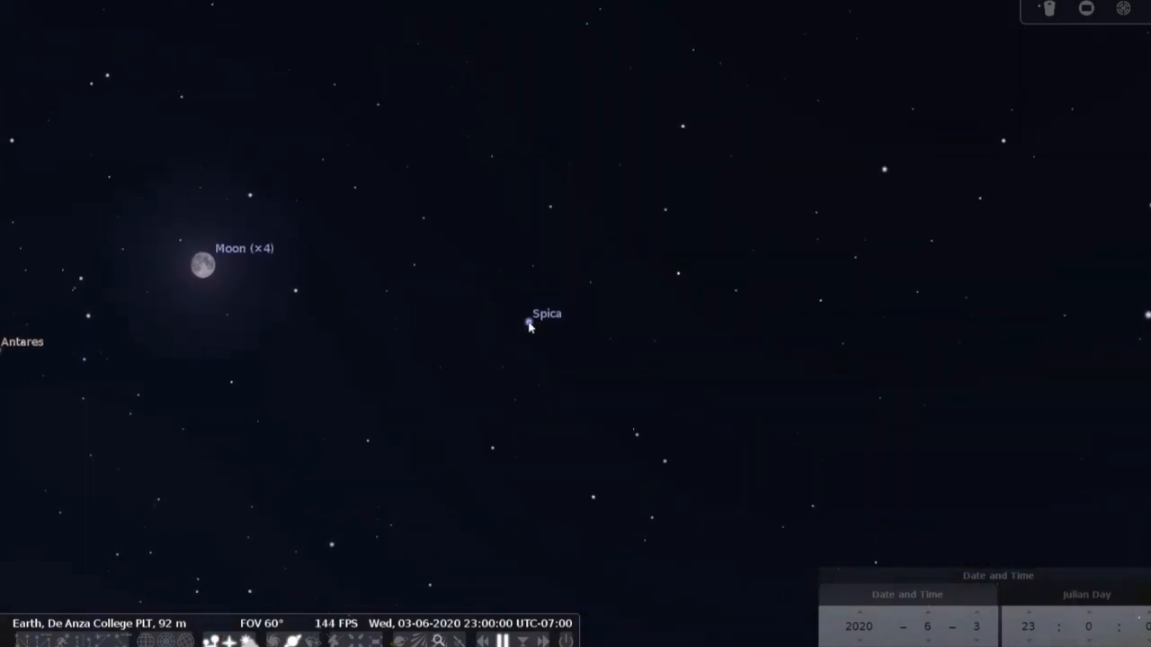
Select Spica near the Moon so Virgo's lines and maiden artwork appear
left_click(529, 324)
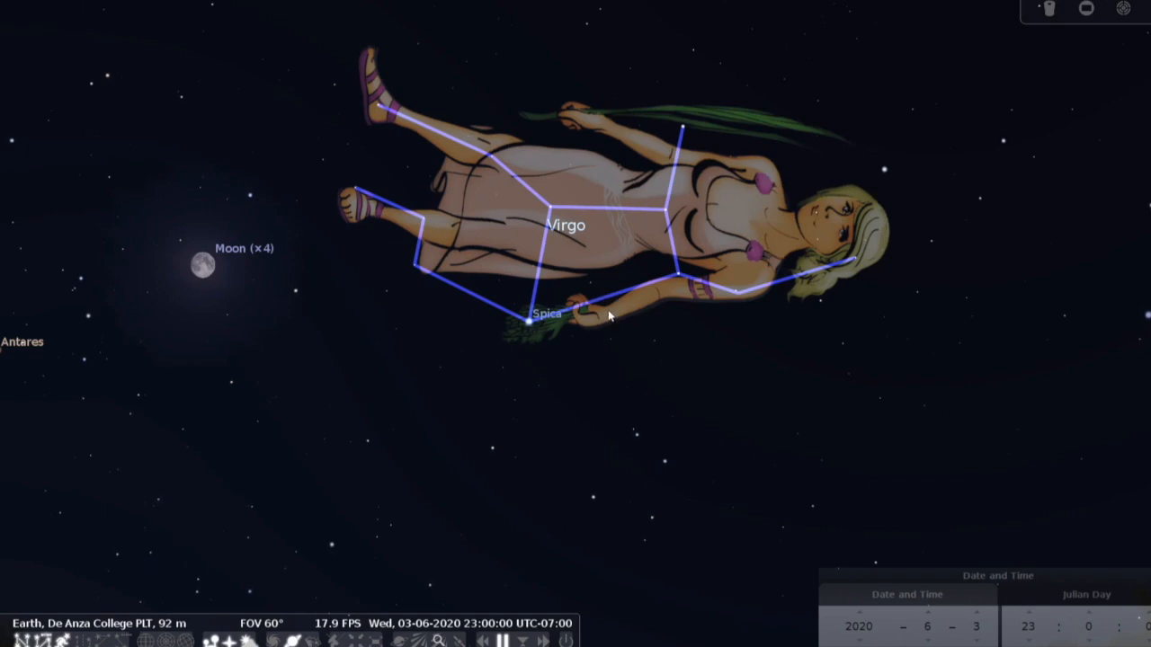
mouse_move(479, 381)
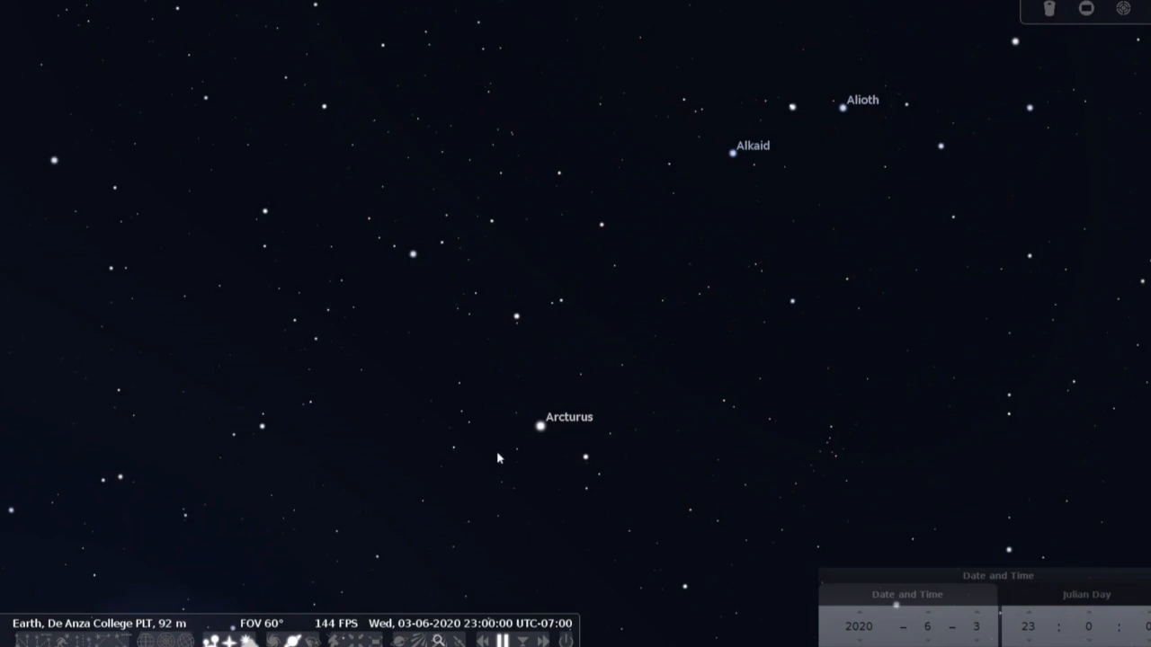
mouse_move(544, 431)
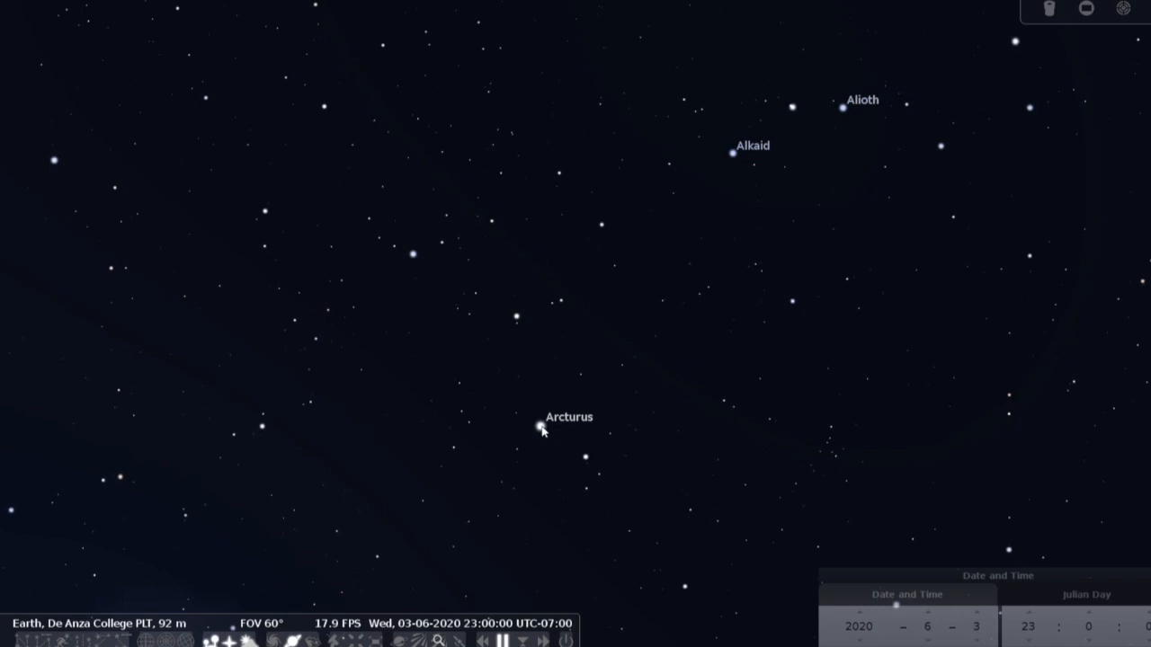
Select Arcturus so Boötes' stick-figure lines surround it
left_click(539, 428)
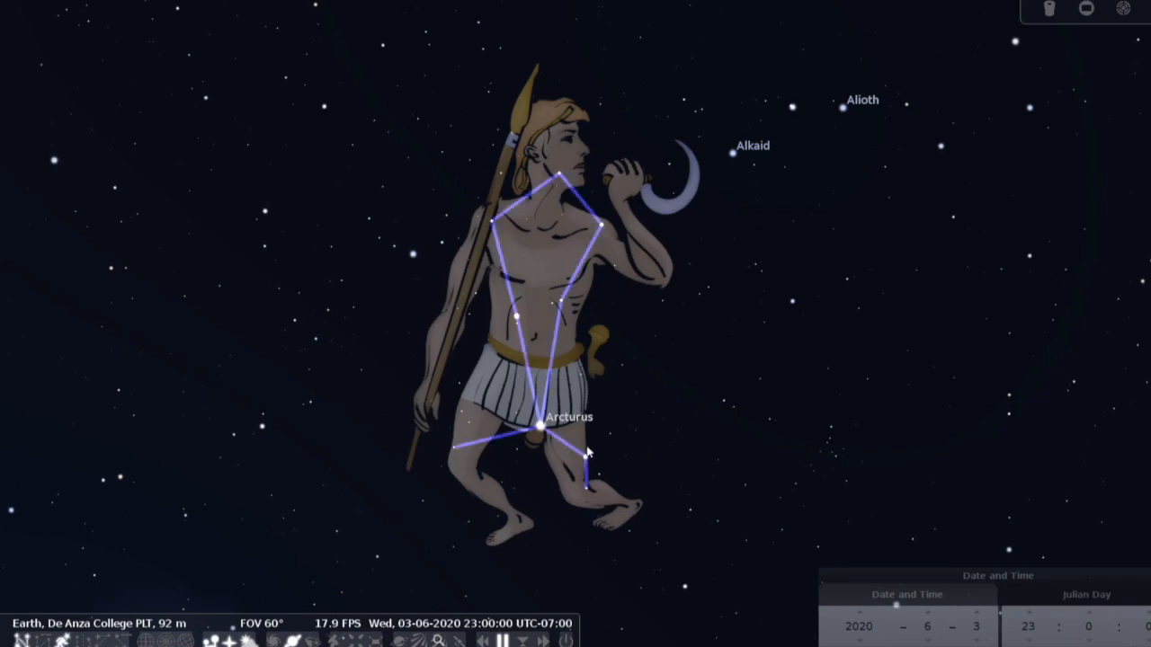
mouse_move(576, 448)
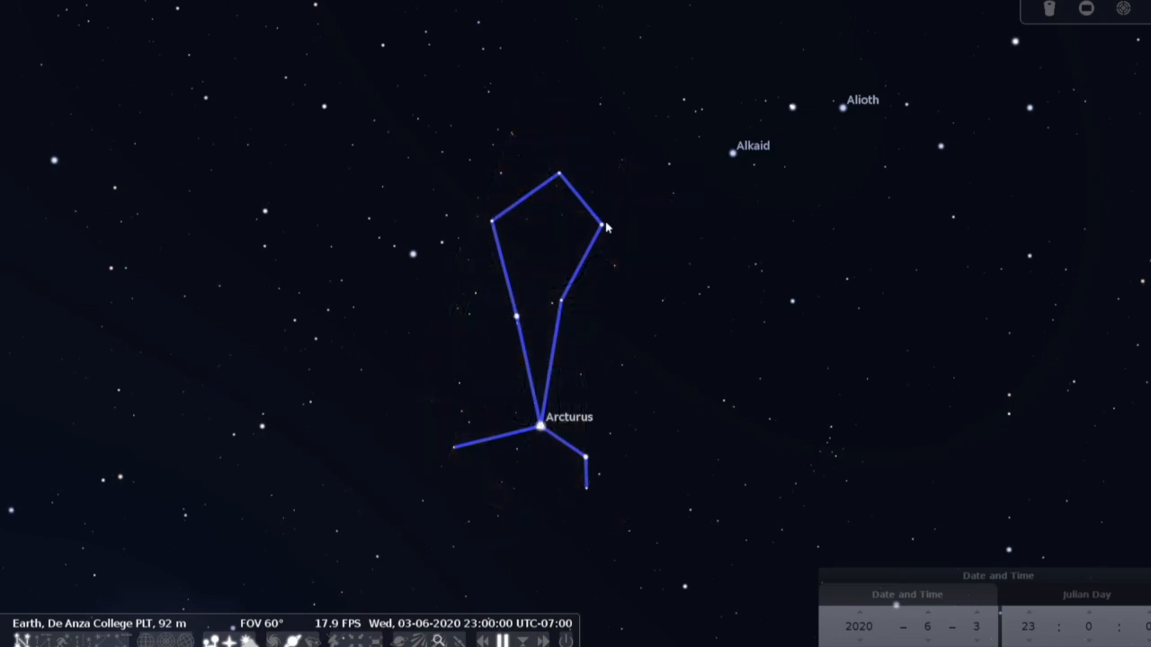
mouse_move(496, 225)
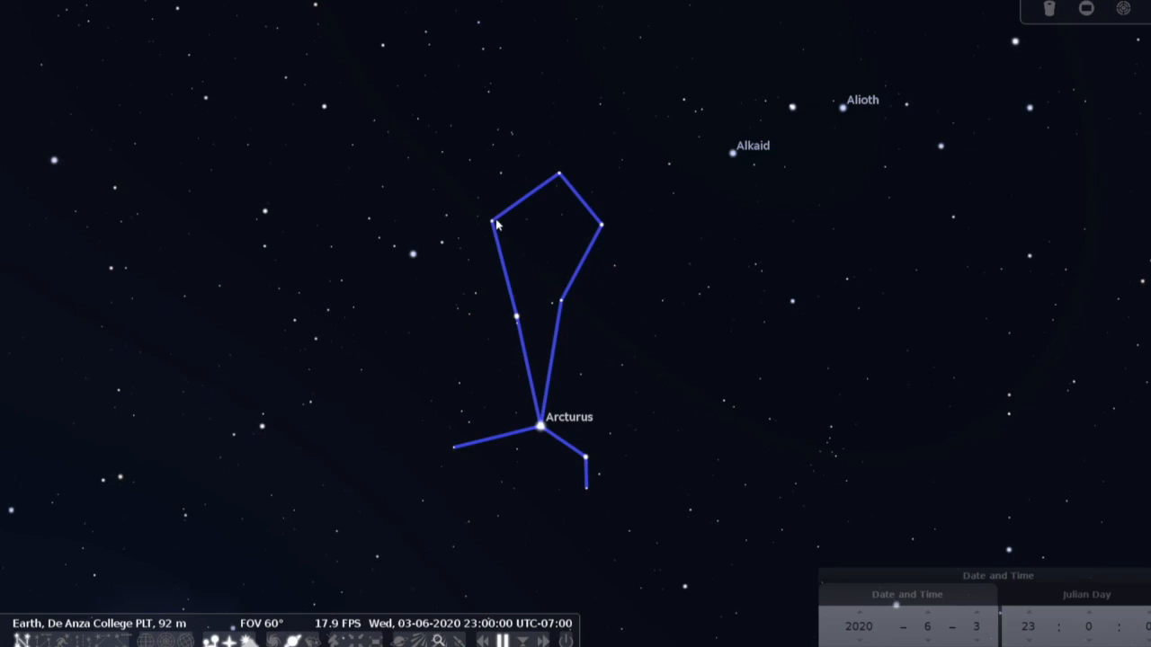
mouse_move(525, 302)
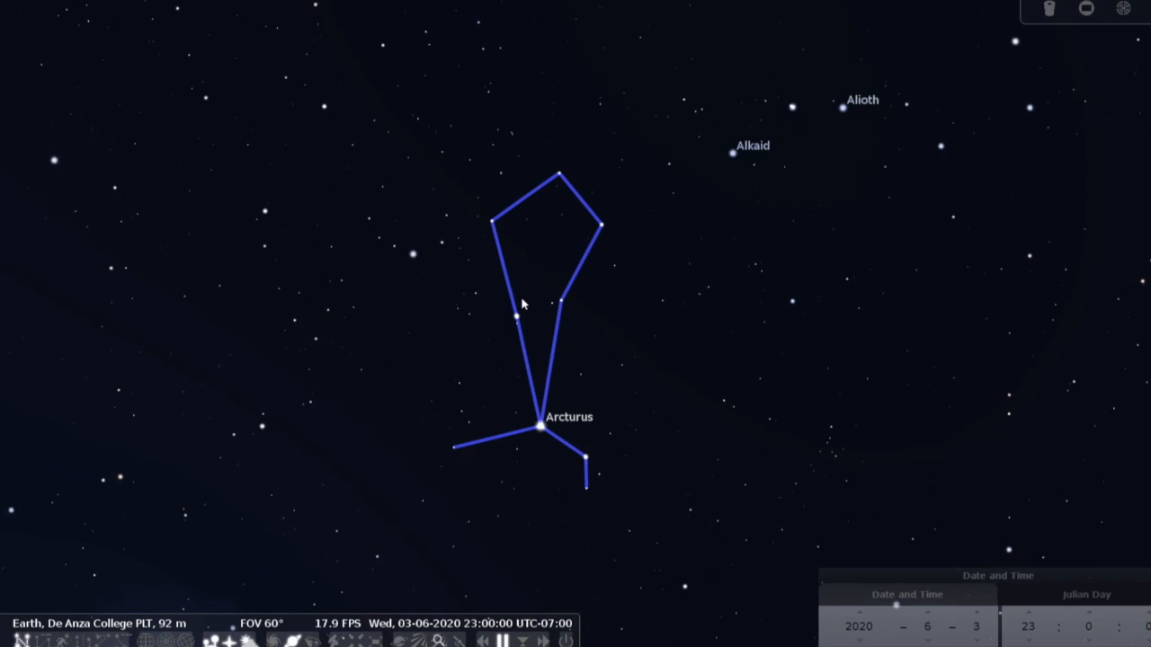
mouse_move(500, 277)
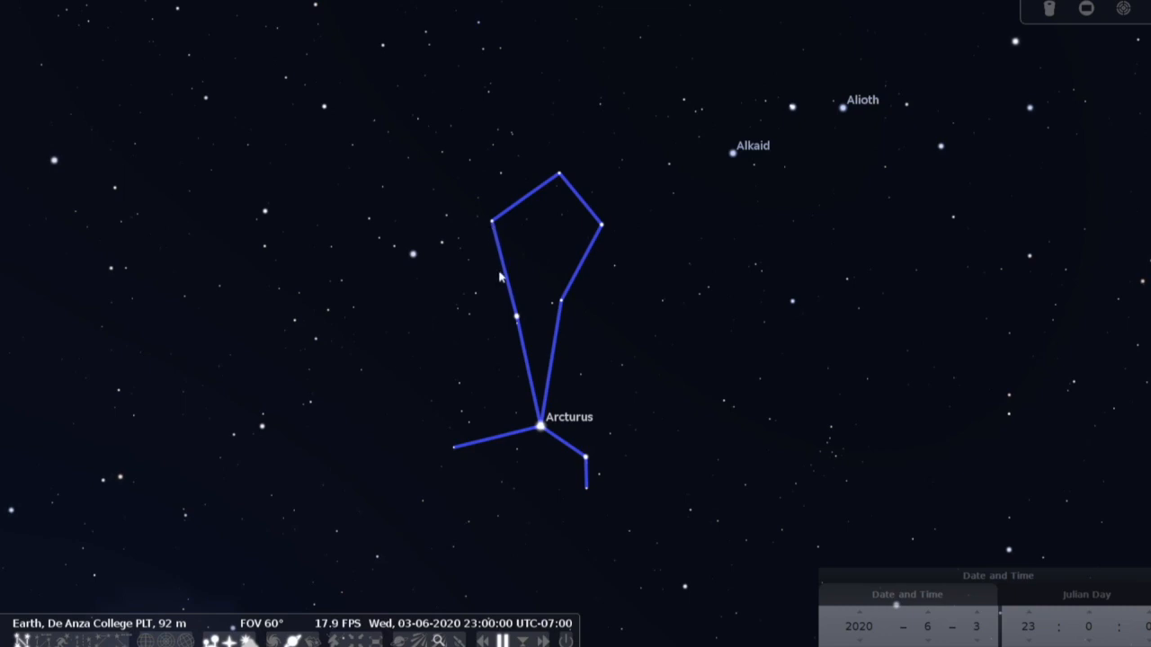
mouse_move(543, 432)
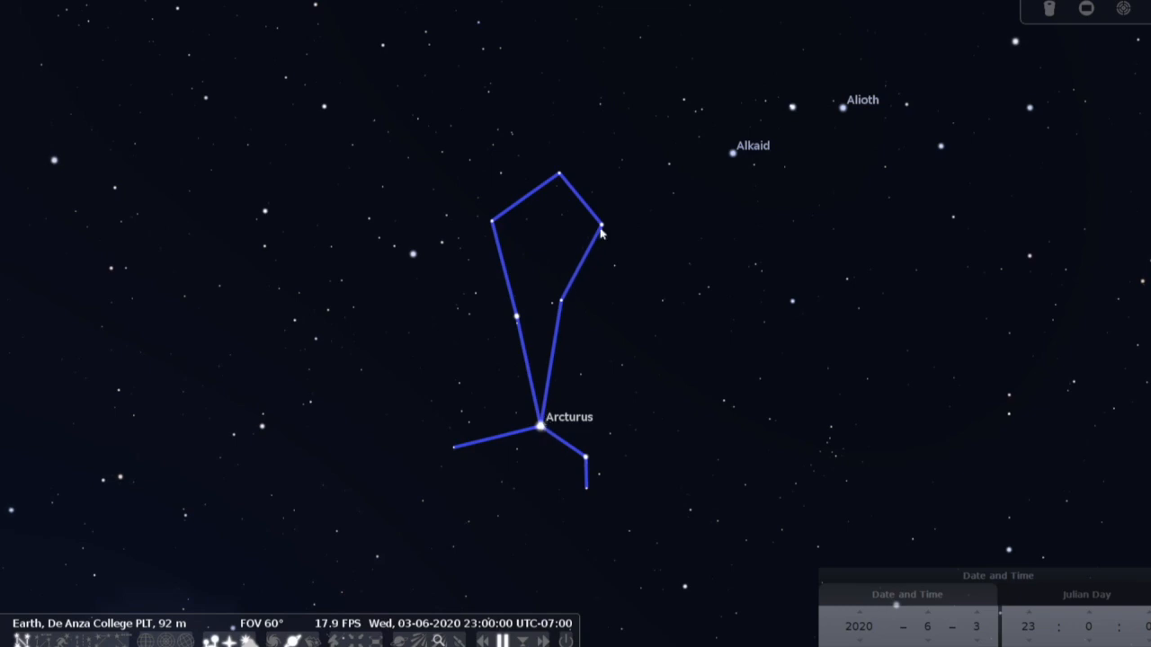
mouse_move(538, 424)
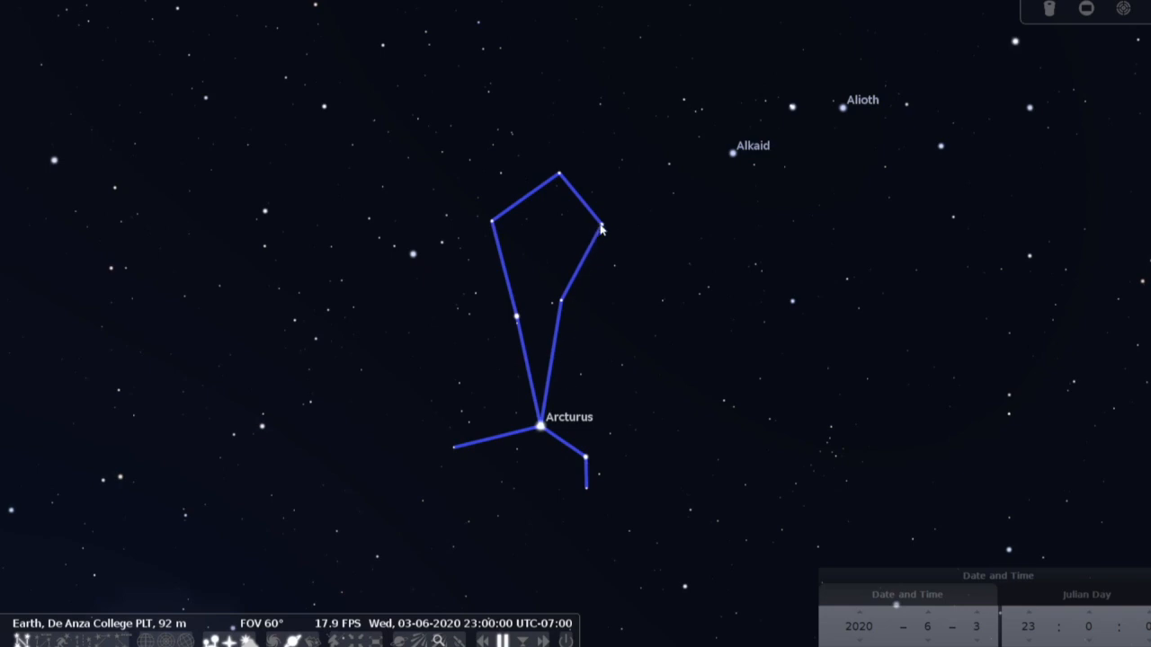
mouse_move(526, 205)
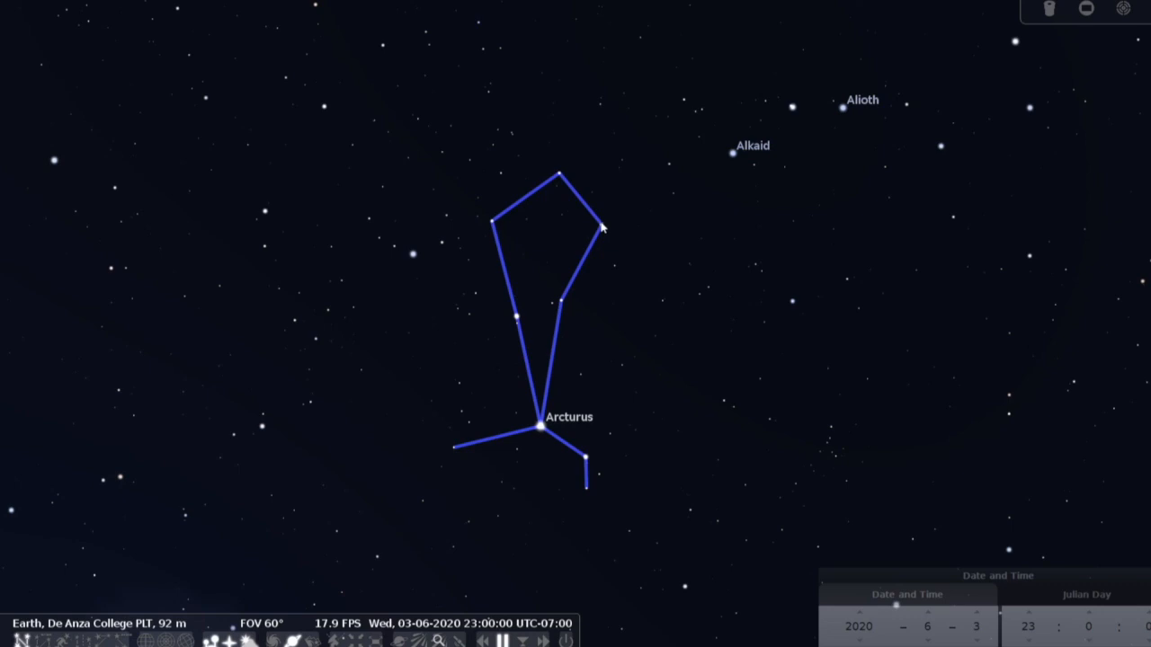
mouse_move(529, 172)
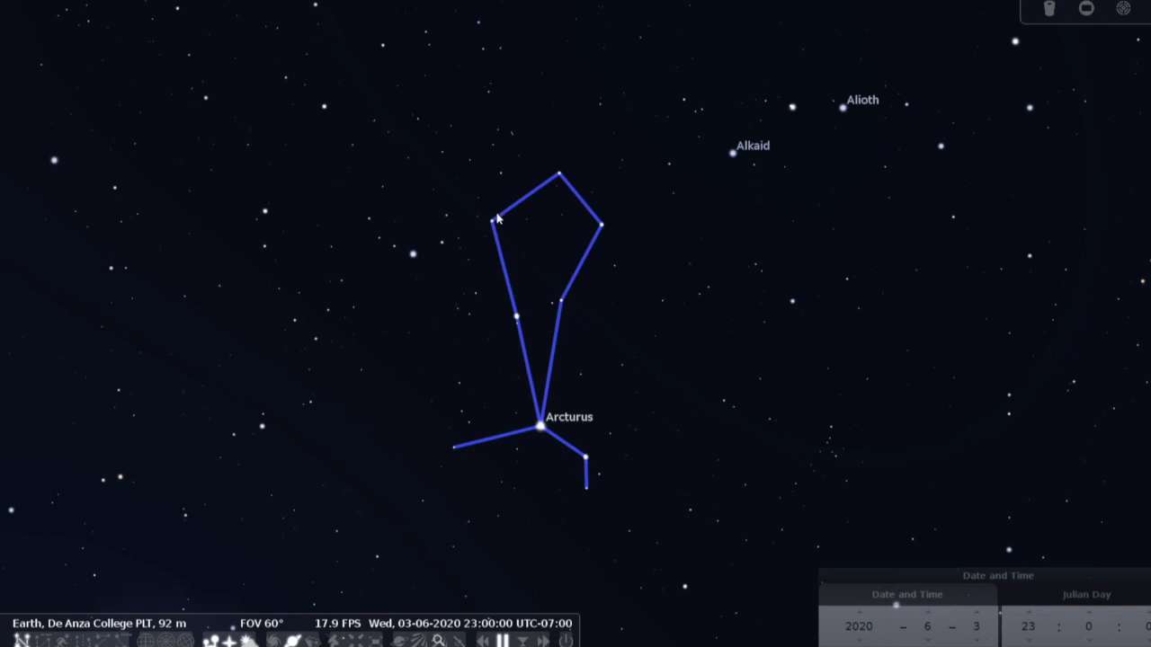
mouse_move(486, 230)
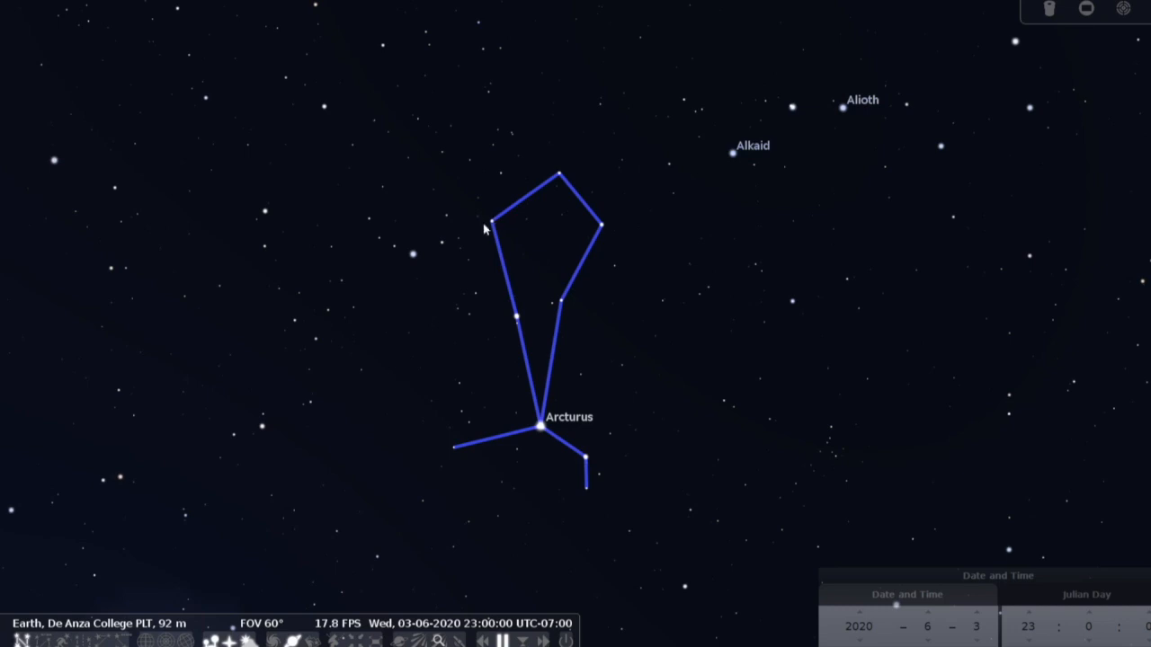
mouse_move(417, 259)
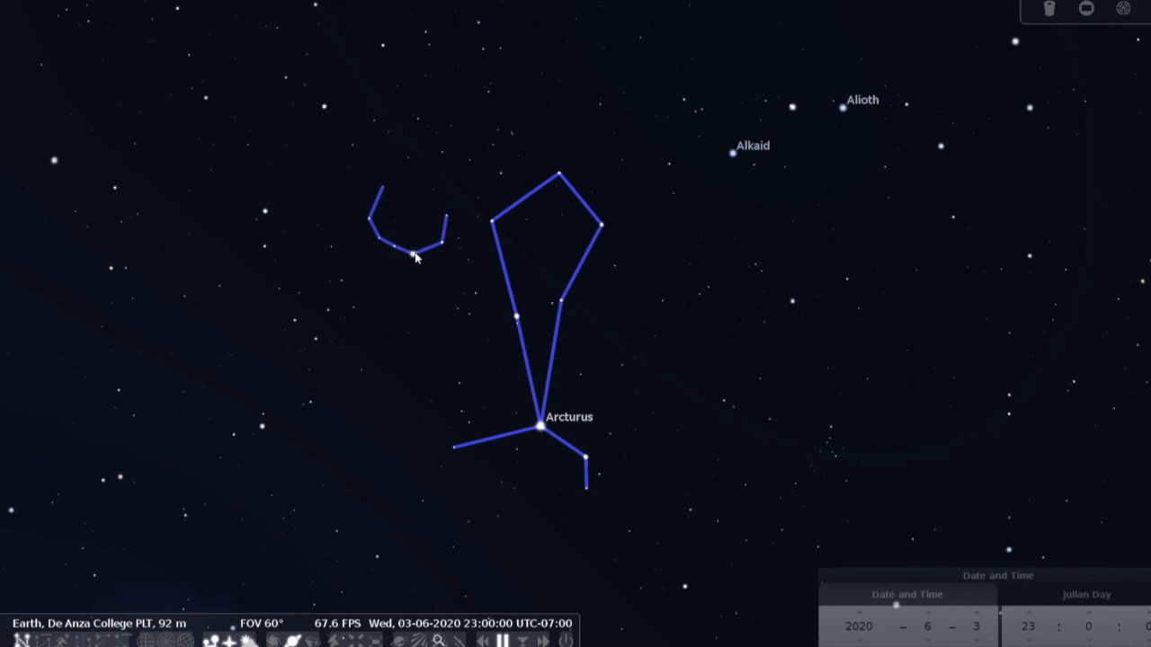
mouse_move(439, 295)
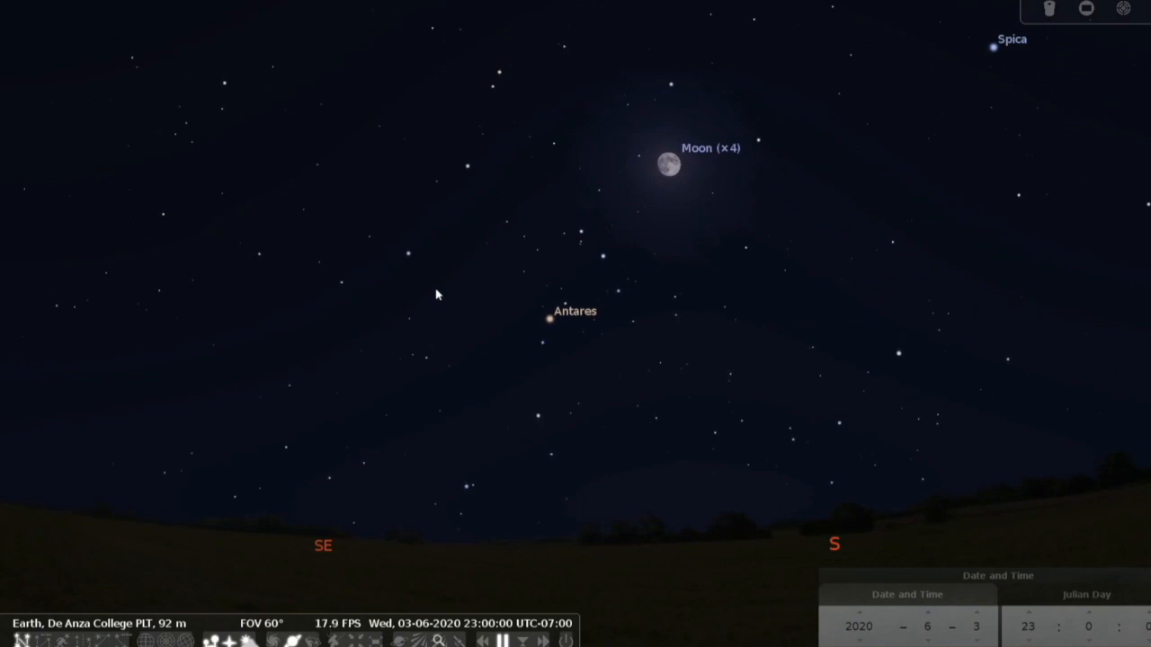
mouse_move(479, 314)
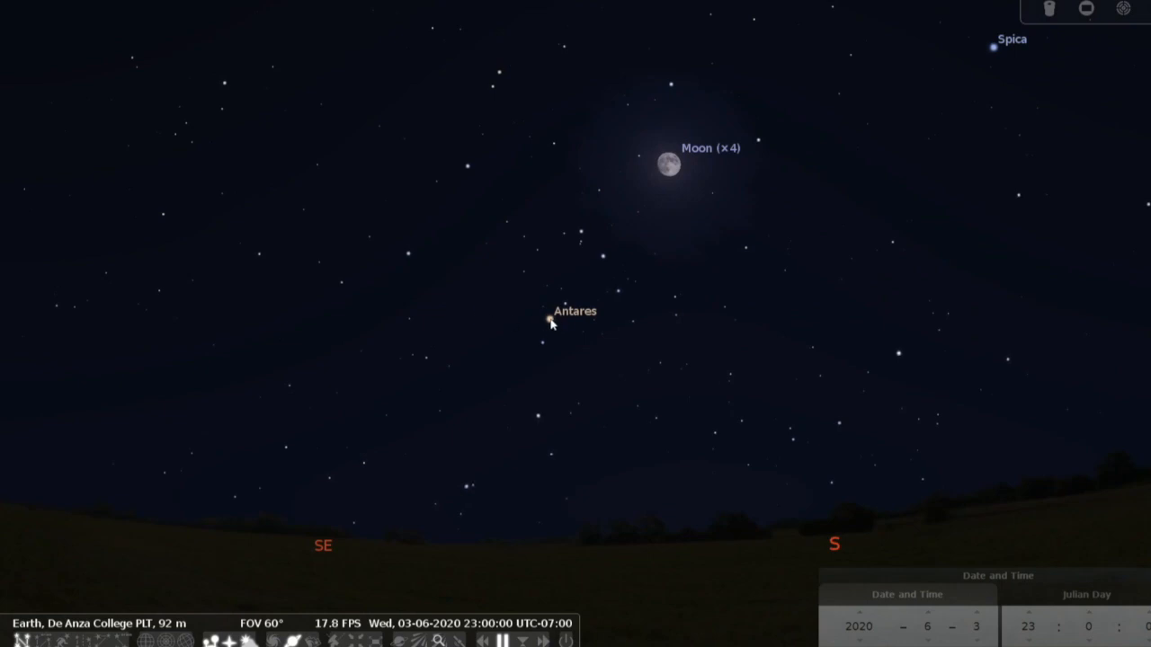
Select Antares to show its details with Scorpius' lines and scorpion artwork
left_click(550, 320)
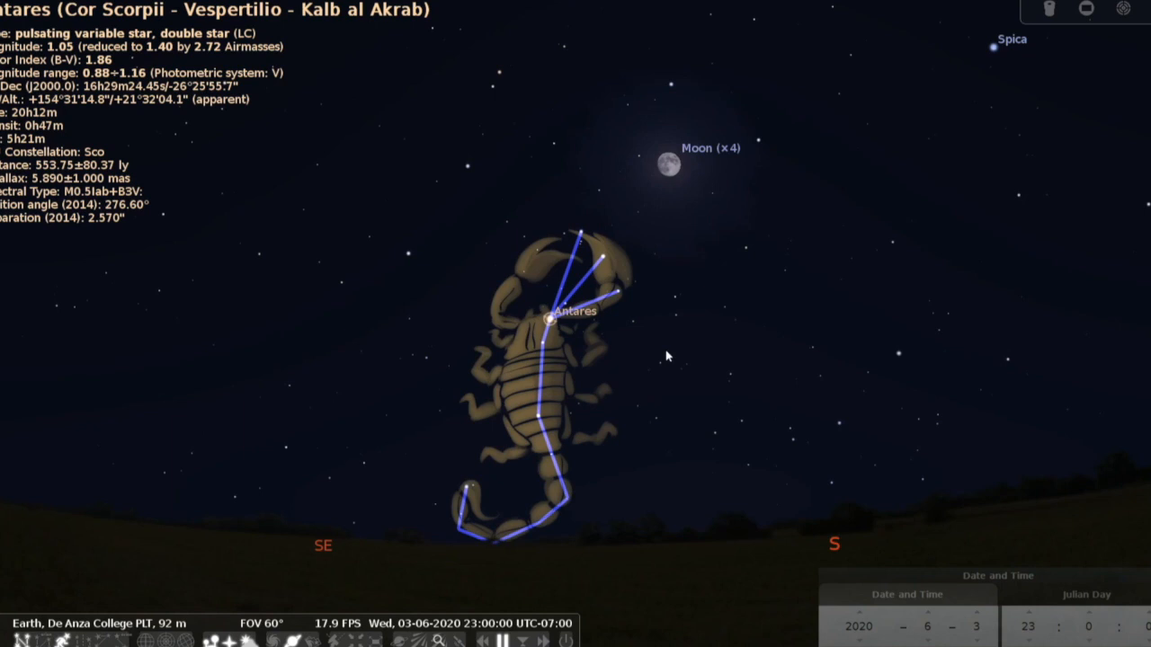
mouse_move(626, 296)
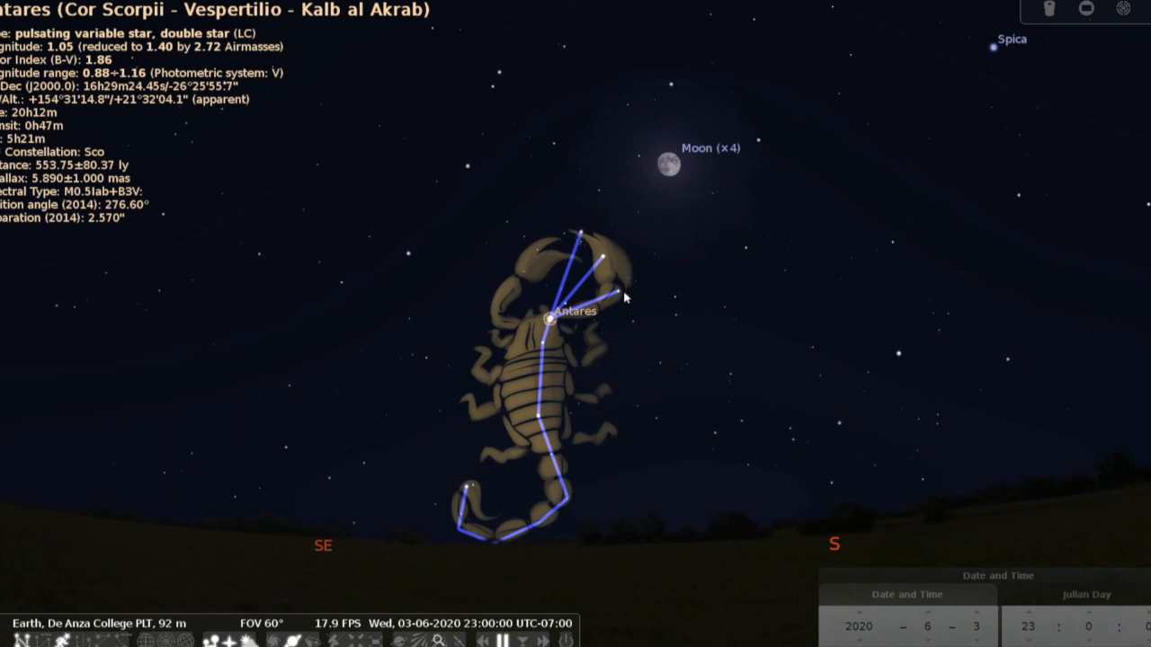
mouse_move(539, 331)
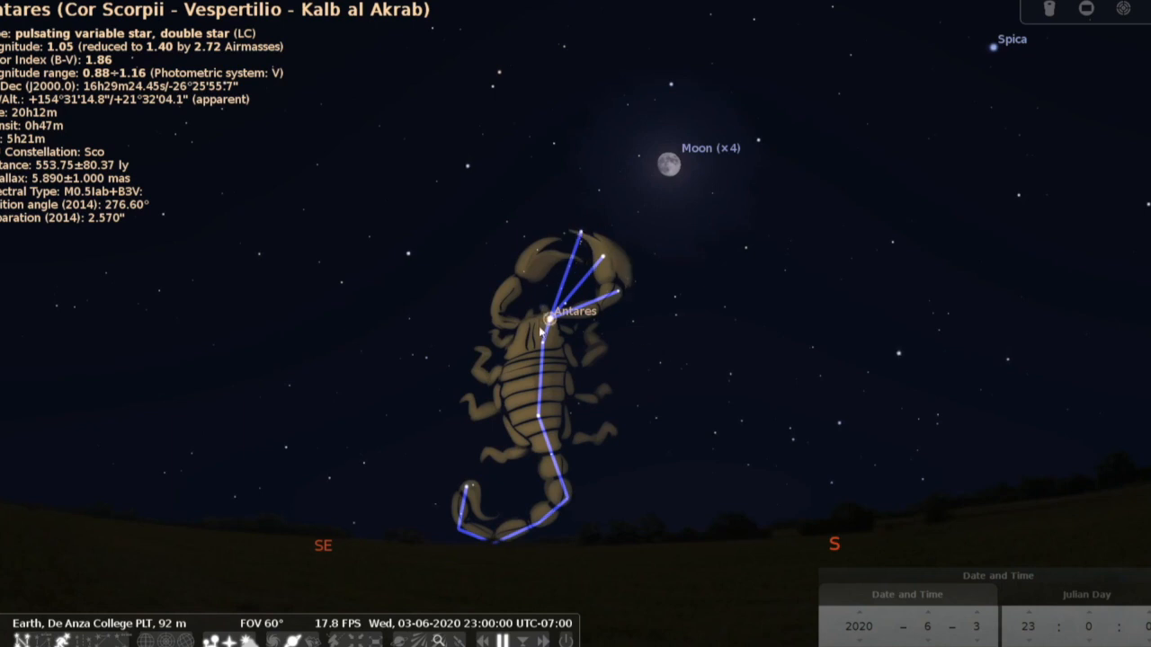
mouse_move(477, 543)
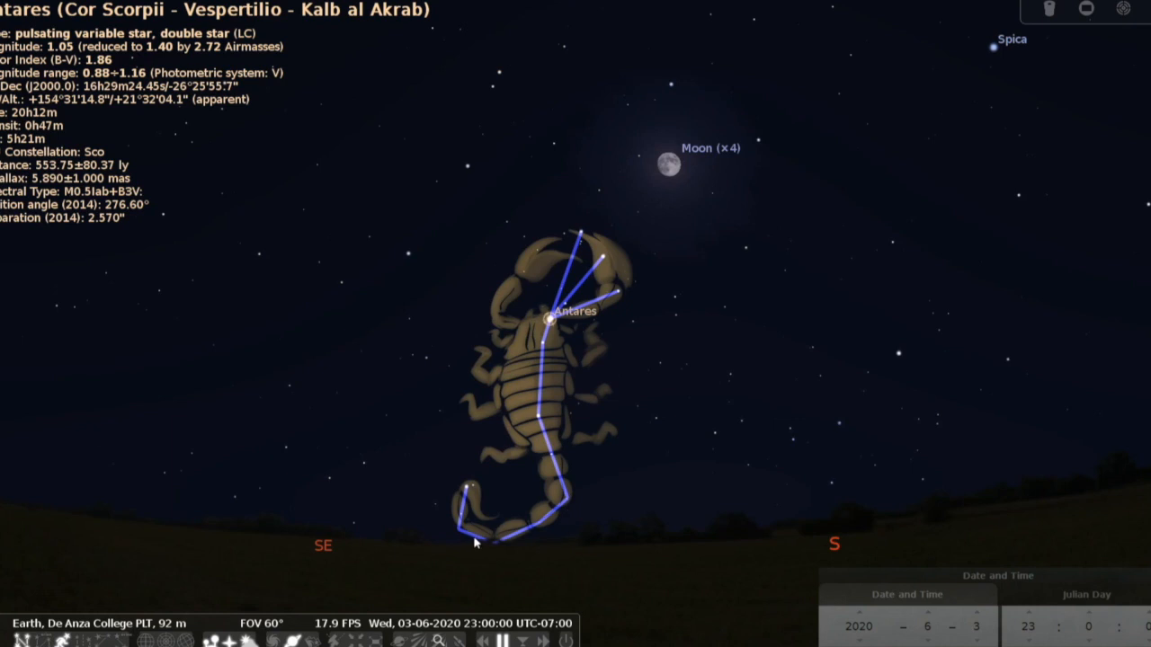
mouse_move(474, 489)
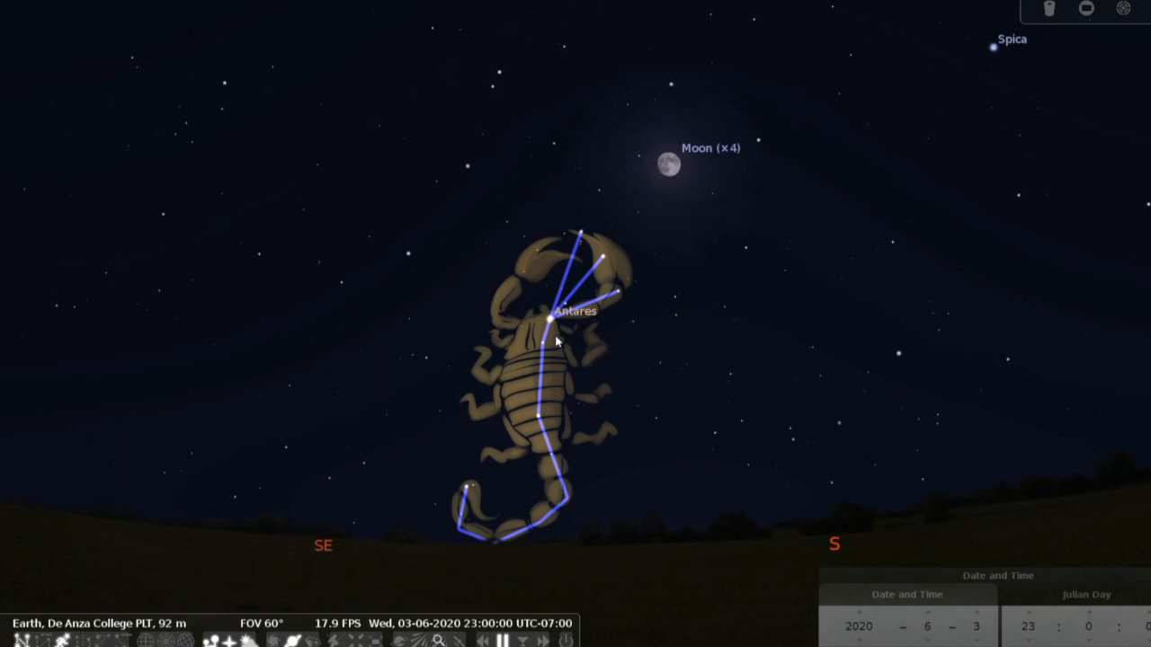
mouse_move(575, 319)
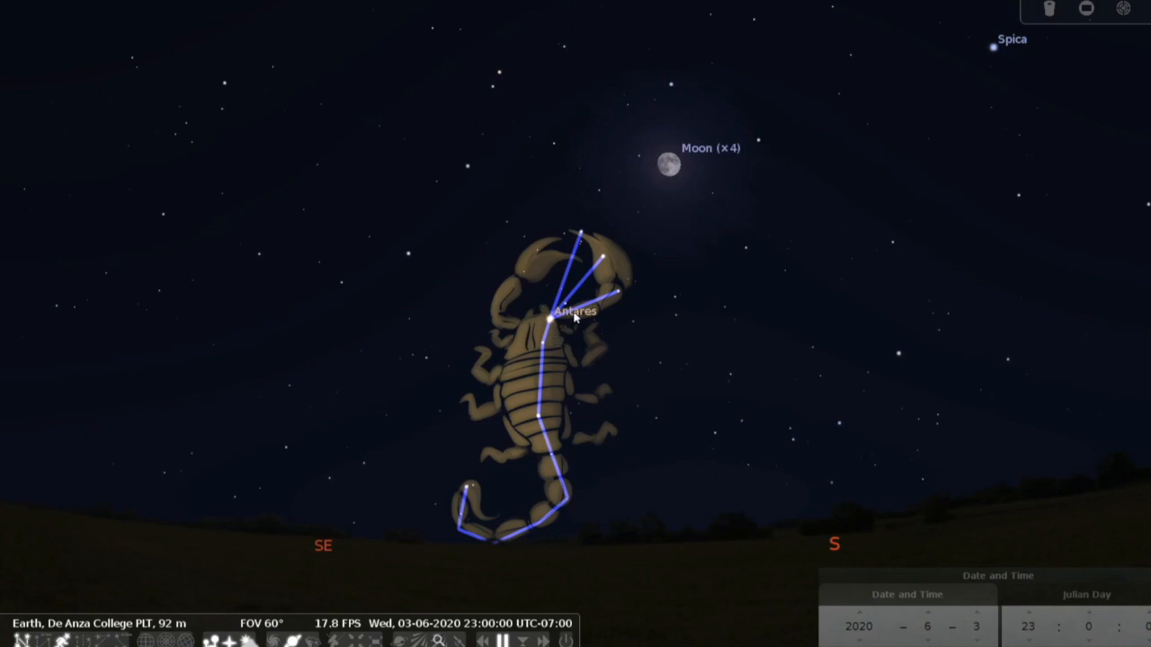
mouse_move(590, 324)
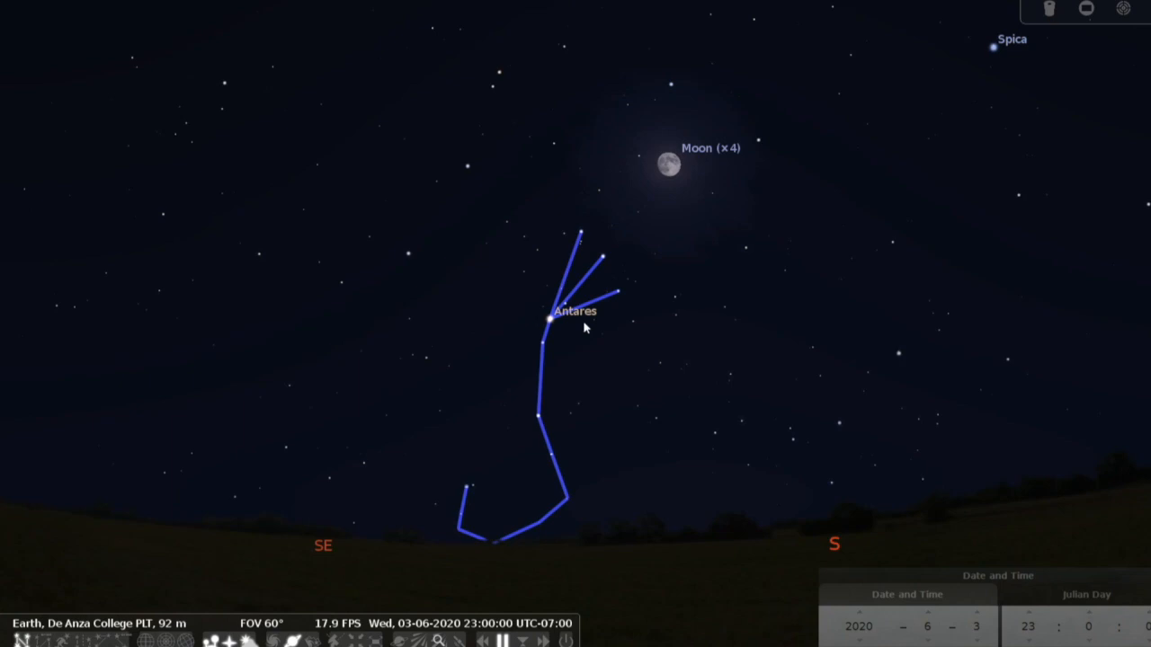
mouse_move(558, 277)
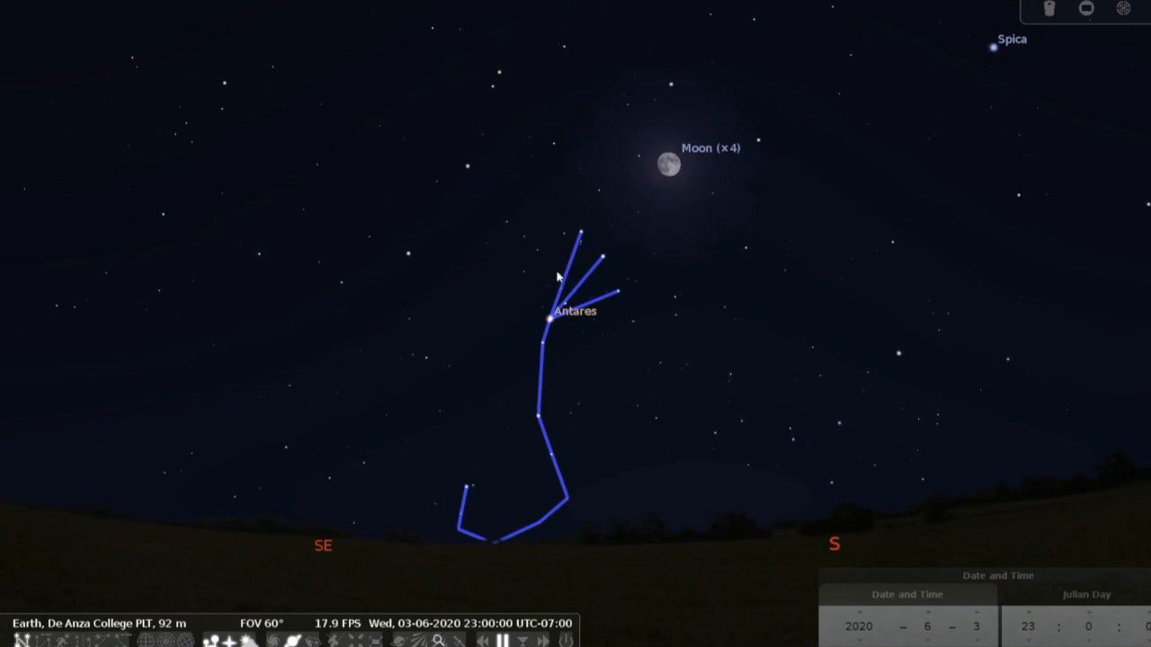
mouse_move(453, 493)
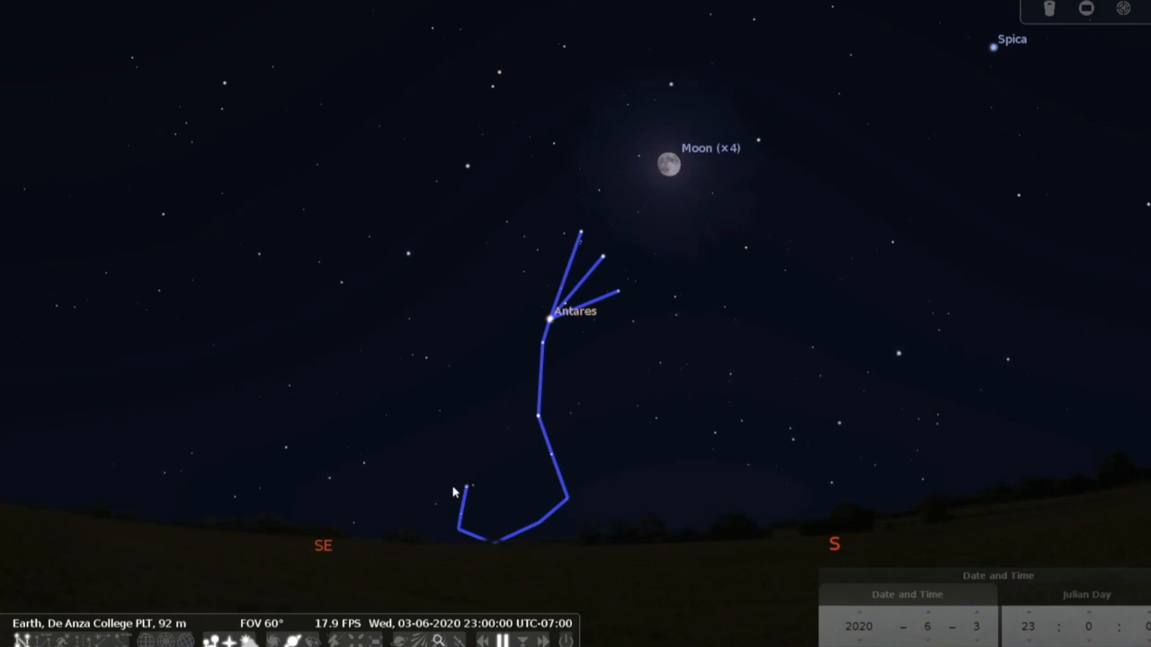
mouse_move(468, 486)
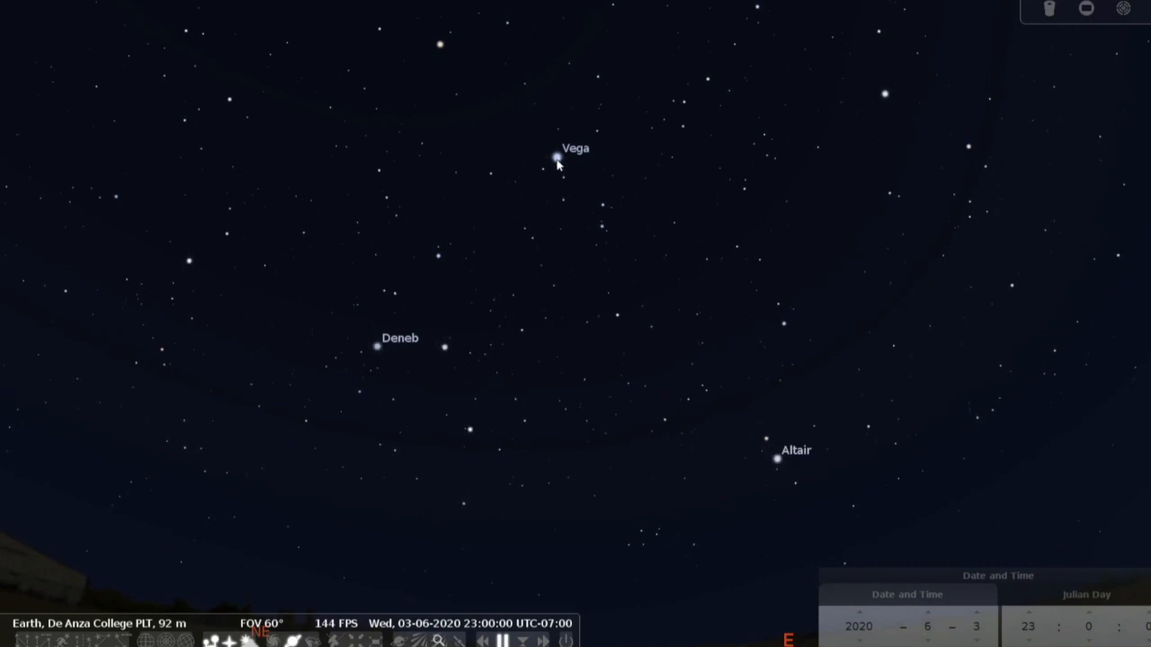
mouse_move(719, 453)
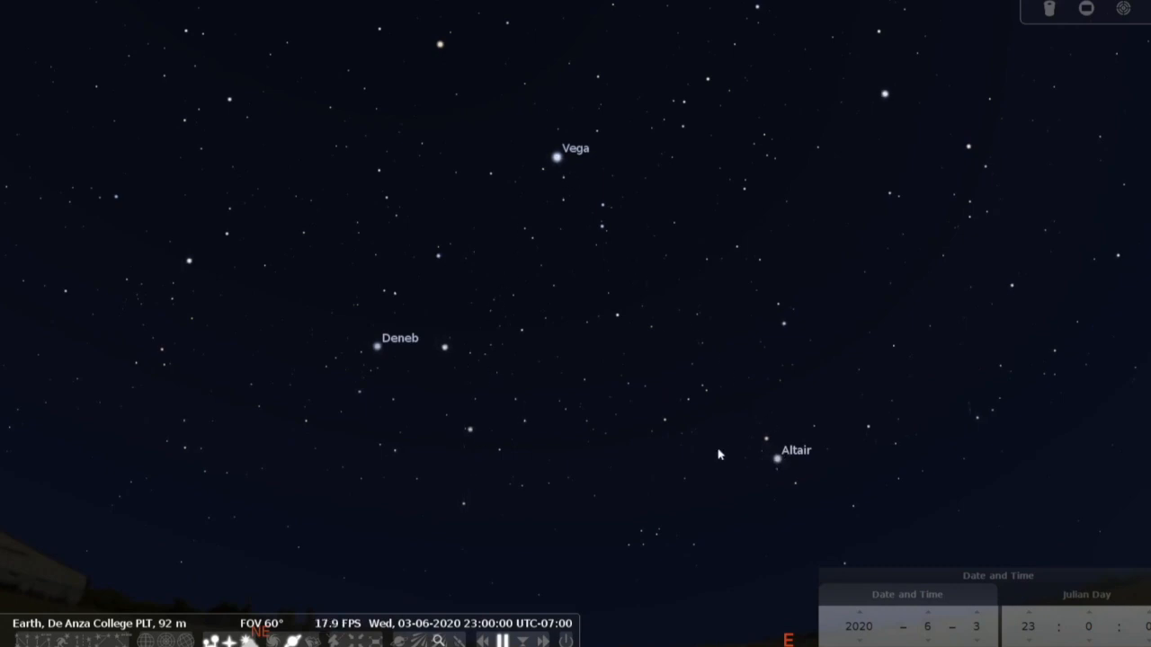
mouse_move(555, 162)
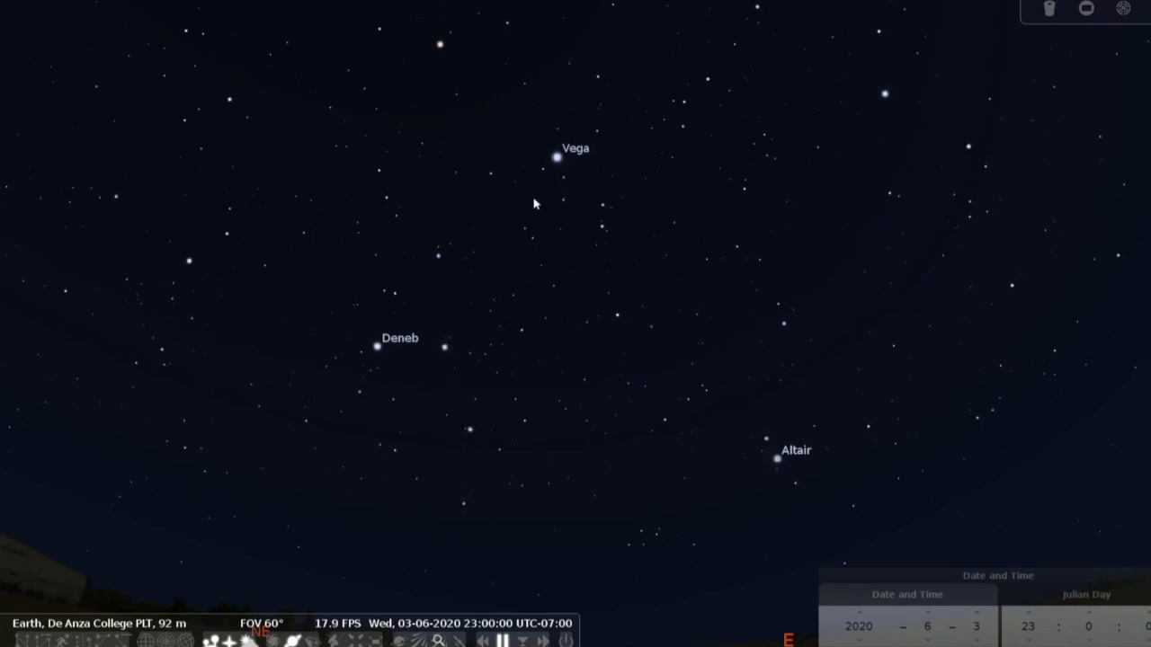
mouse_move(766, 453)
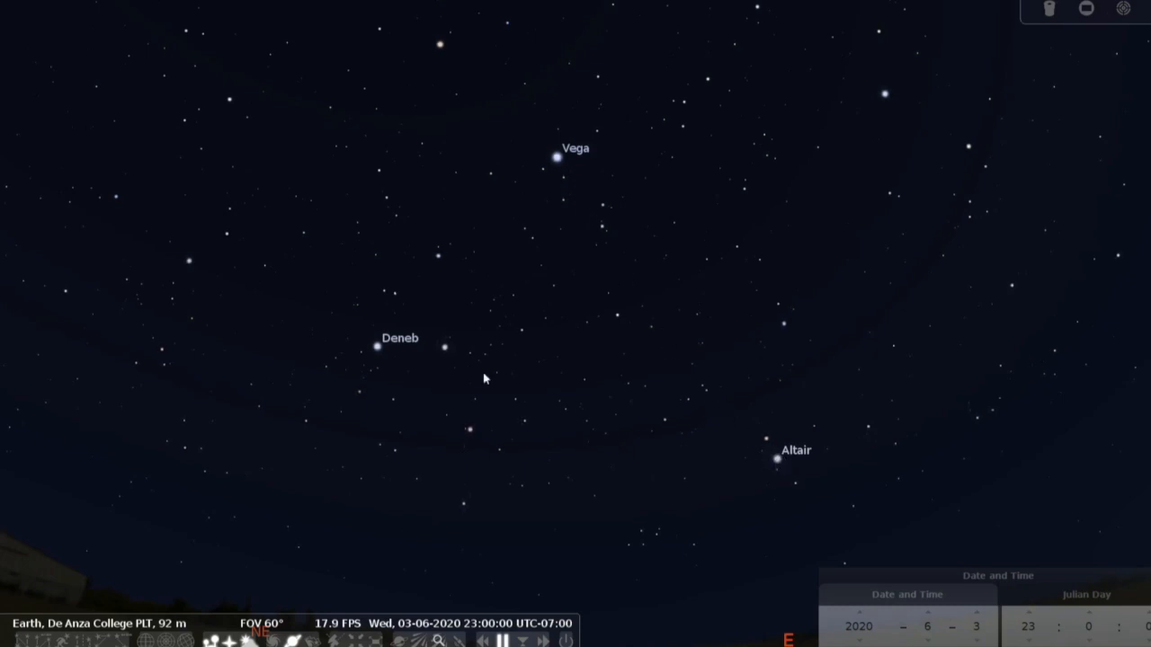
mouse_move(752, 432)
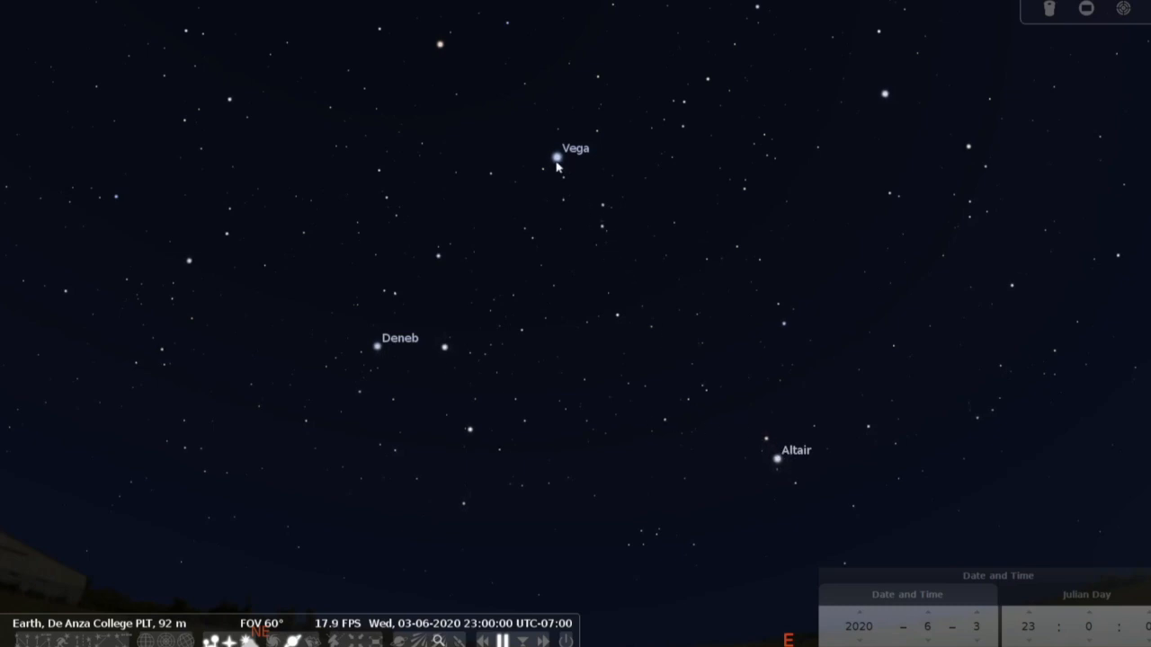
mouse_move(378, 356)
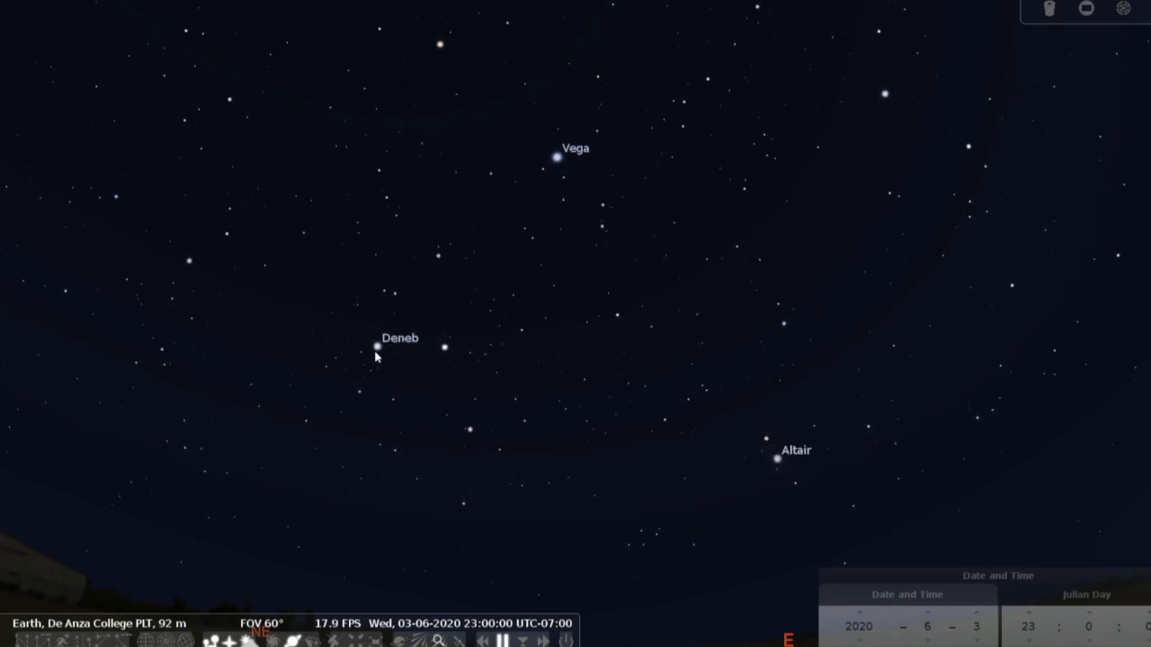
mouse_move(417, 317)
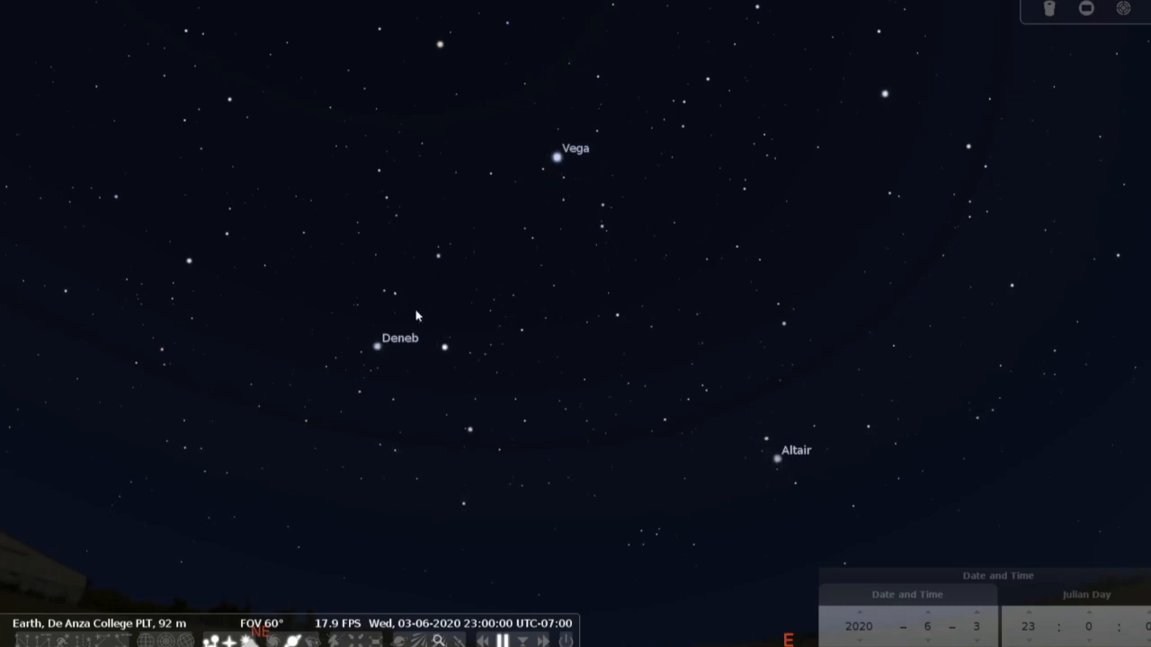
mouse_move(388, 349)
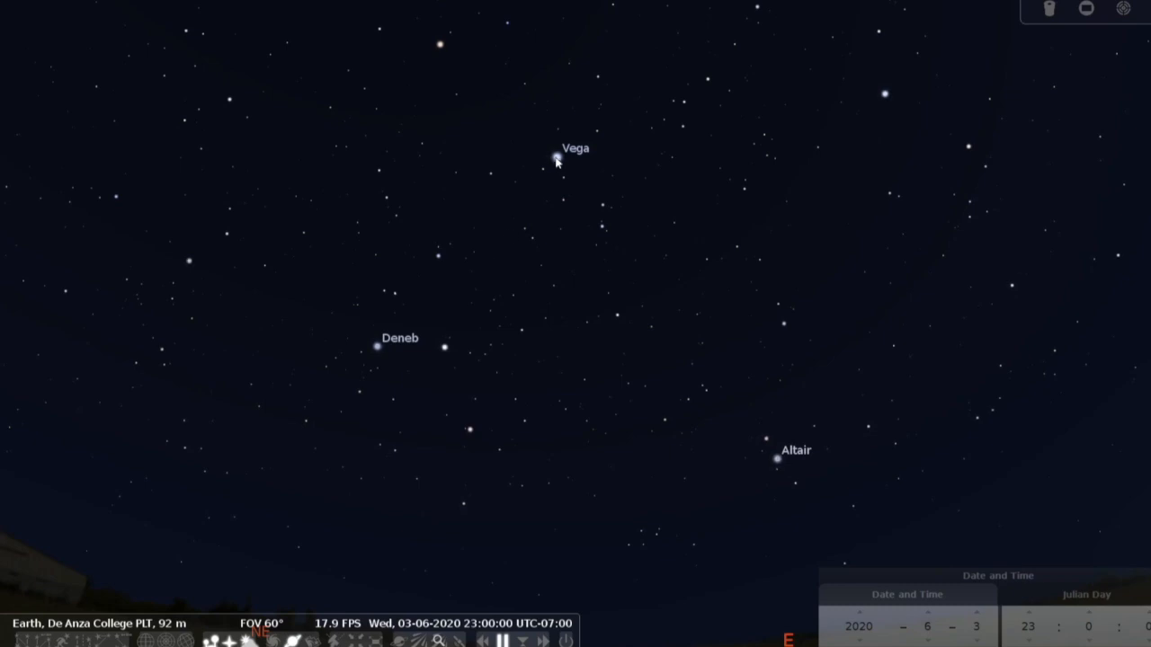
left_click(557, 157)
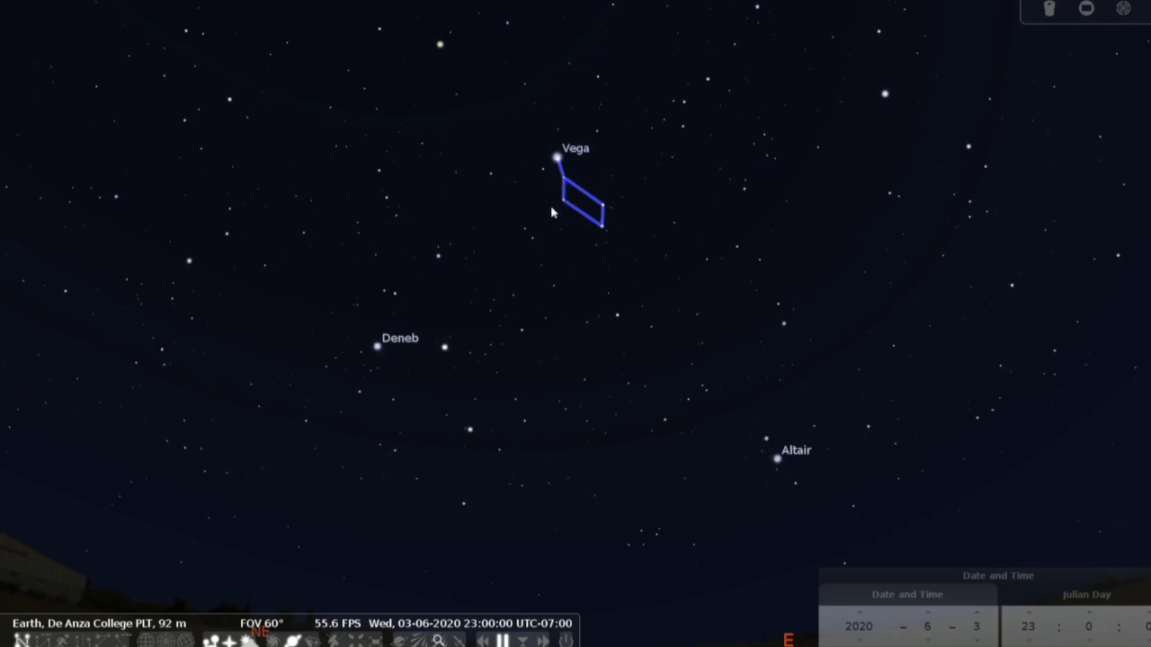
mouse_move(539, 223)
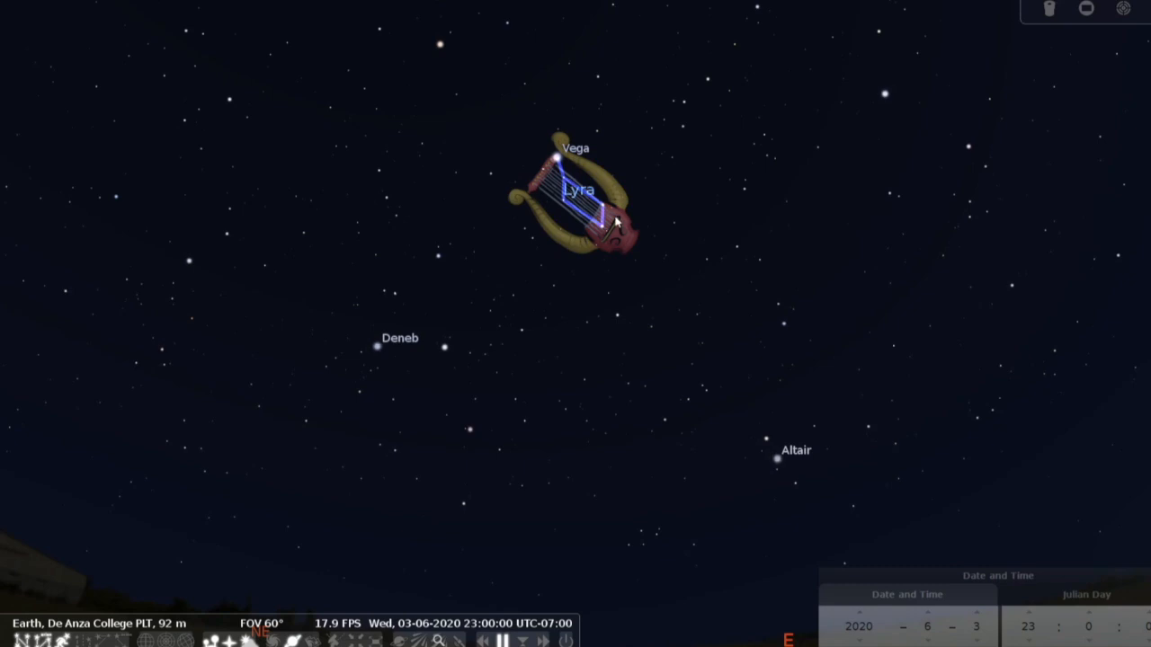
mouse_move(531, 190)
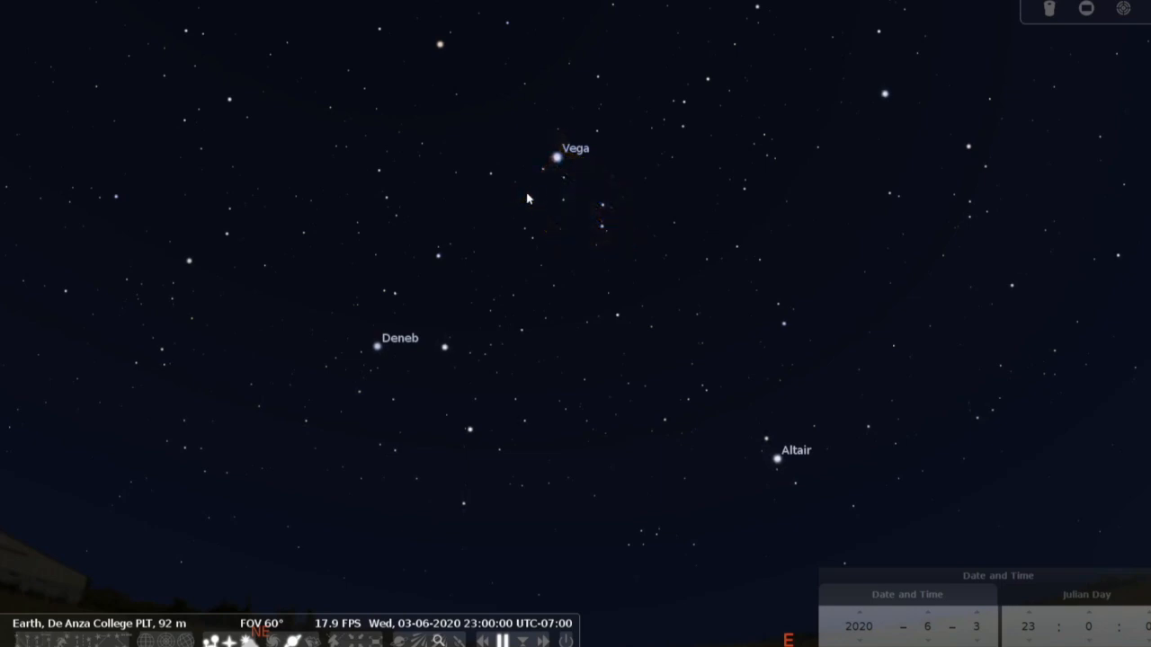
mouse_move(381, 349)
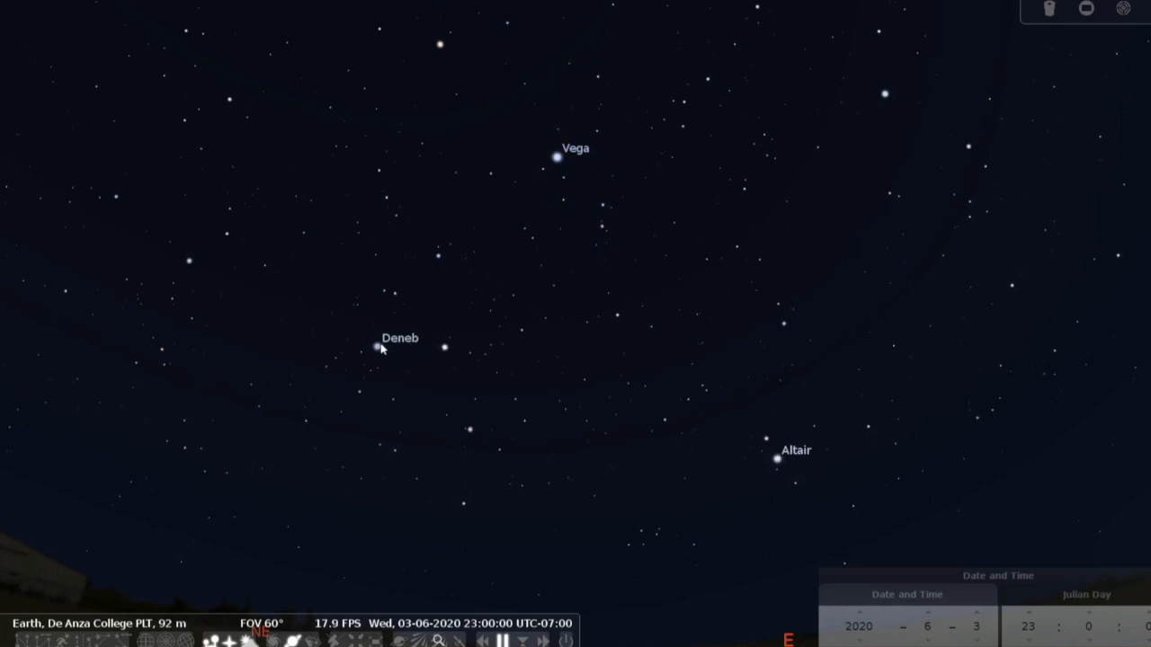
left_click(376, 345)
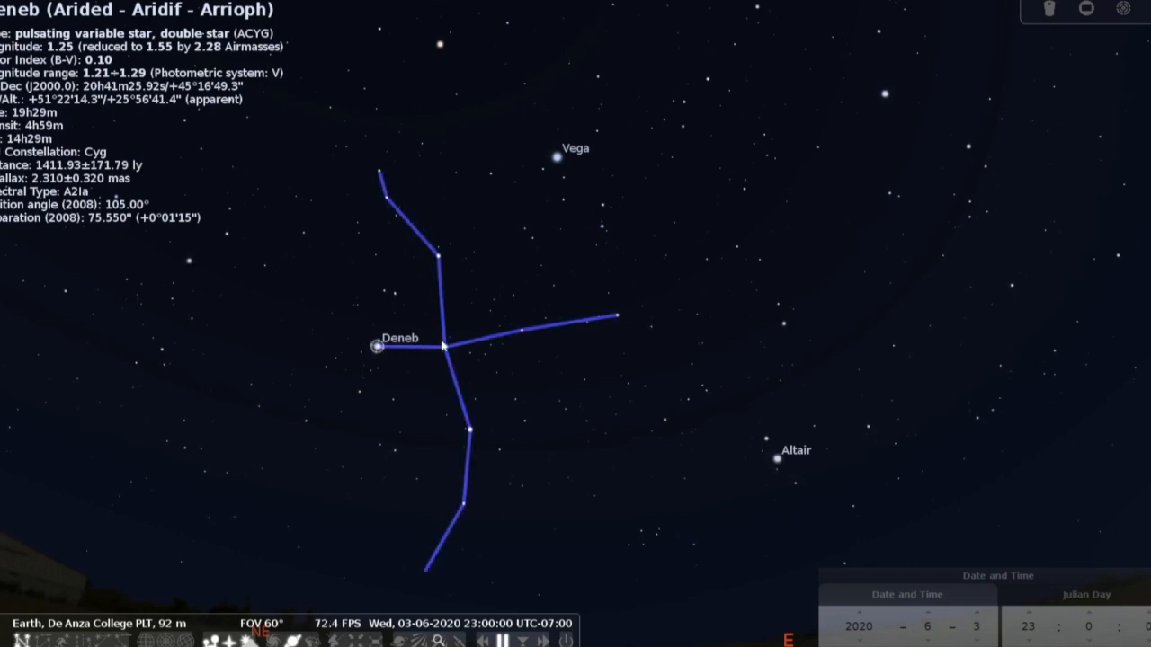
mouse_move(629, 328)
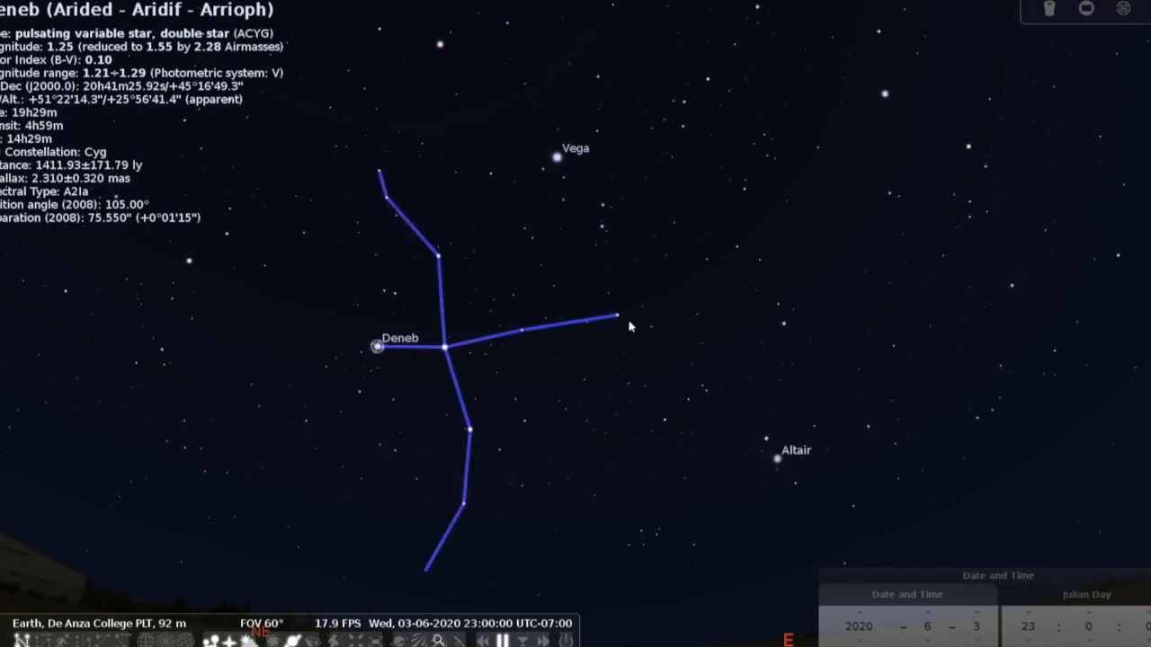
mouse_move(436, 248)
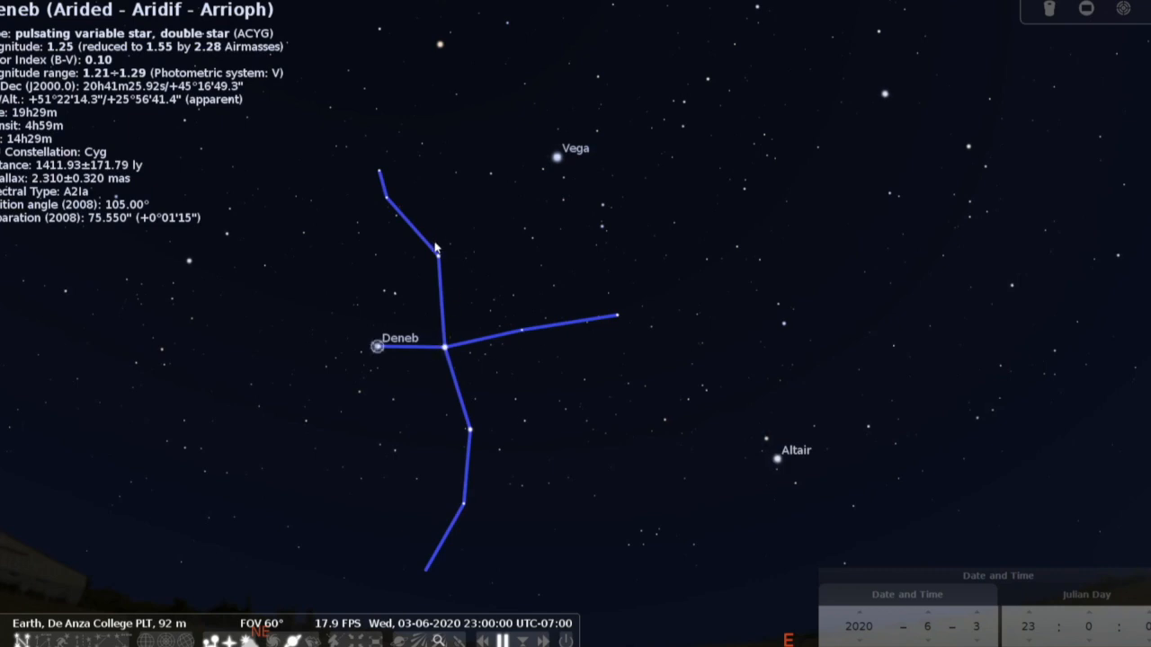
mouse_move(475, 317)
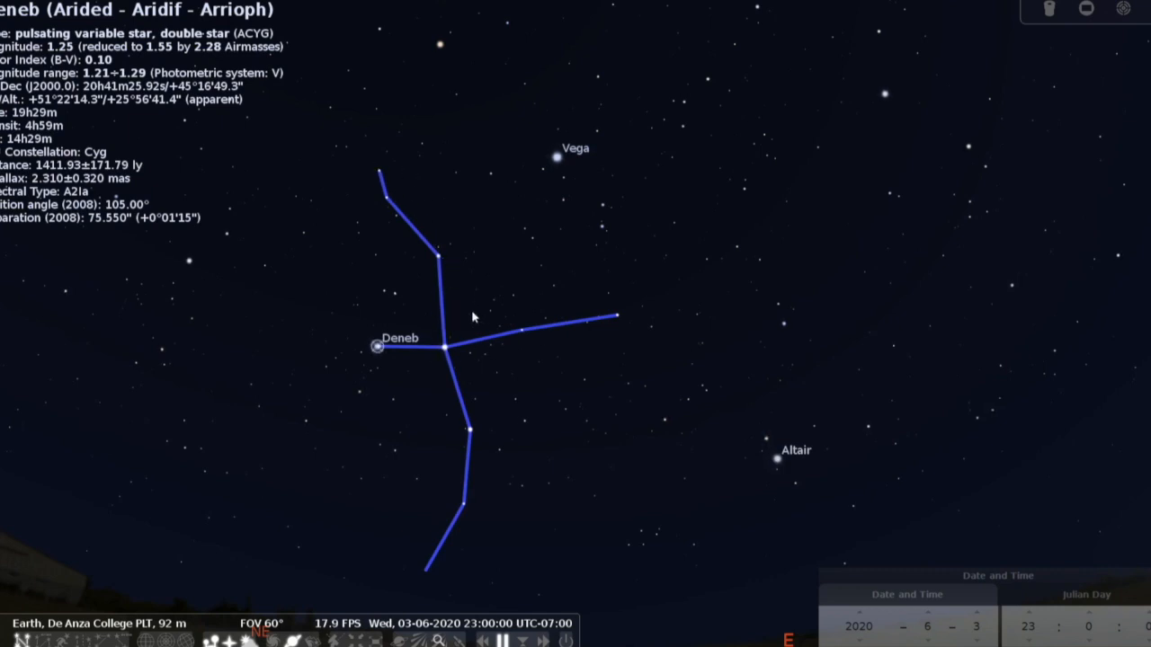
mouse_move(453, 421)
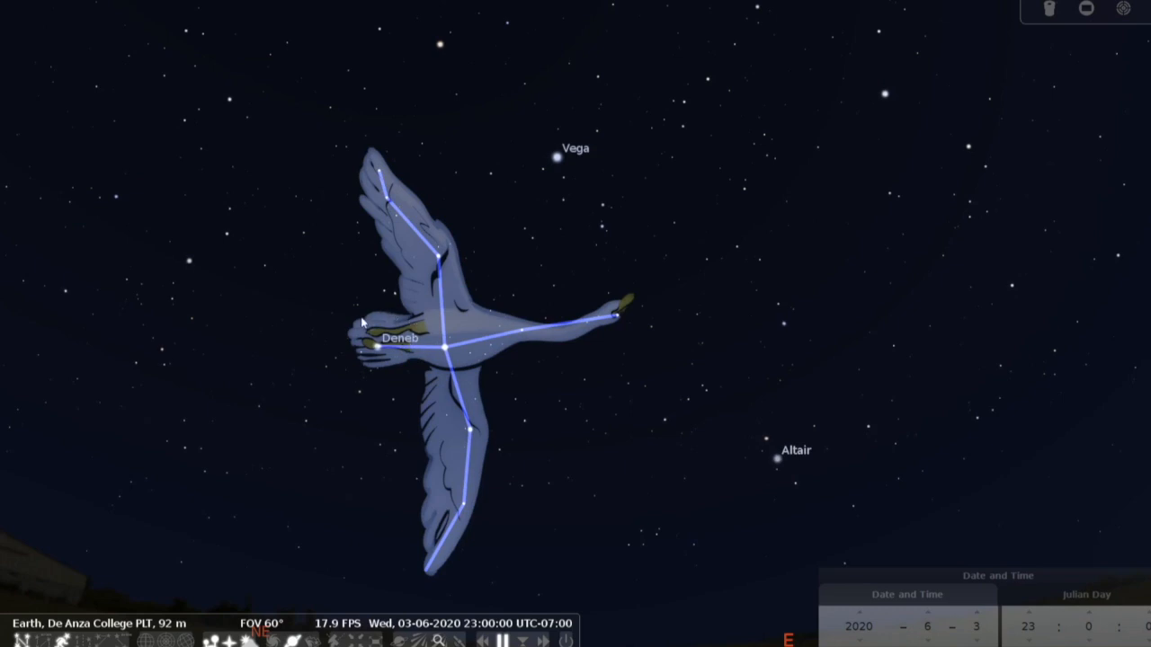
mouse_move(363, 377)
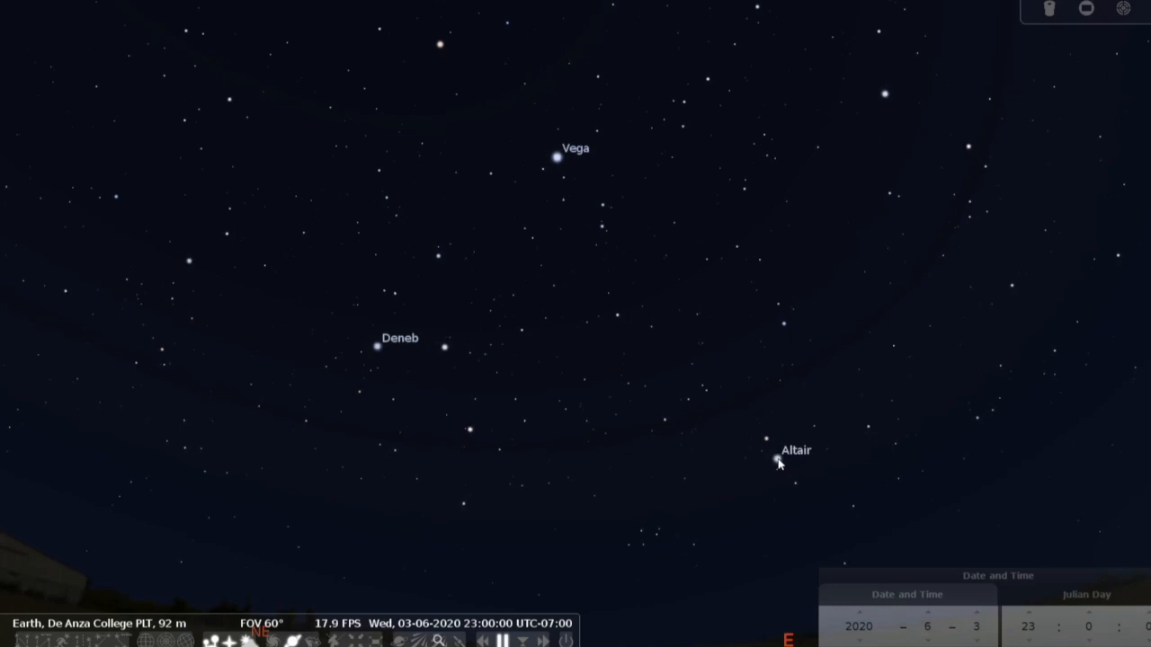
Select Altair so Aquila's lines and eagle artwork are drawn through it
left_click(775, 459)
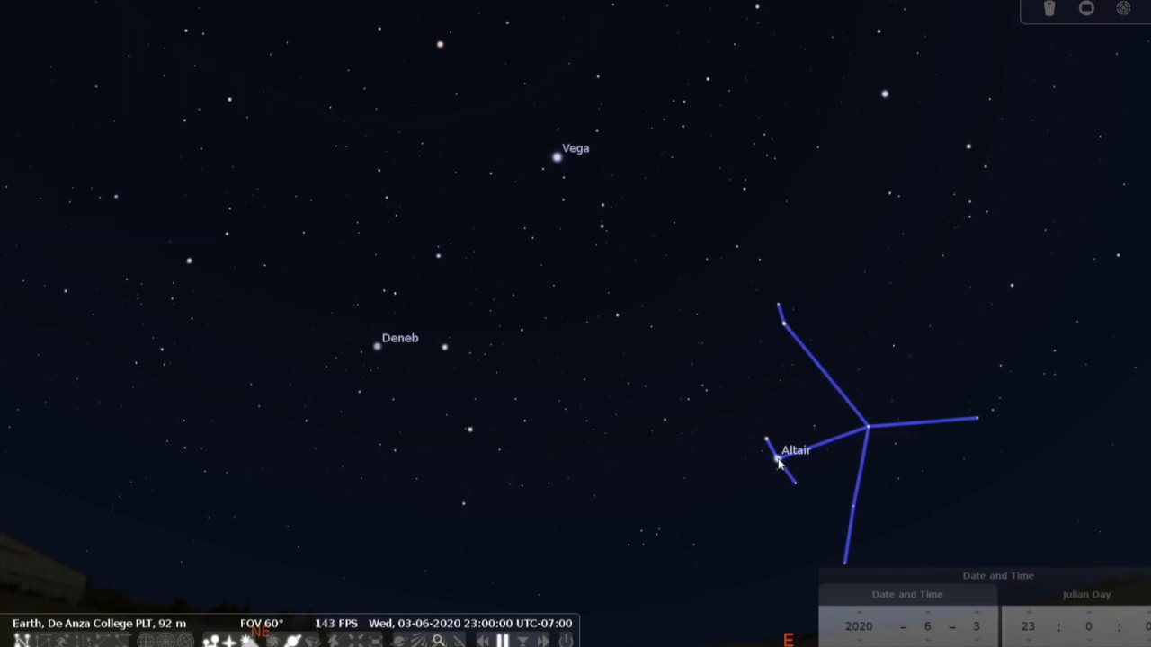
mouse_move(863, 417)
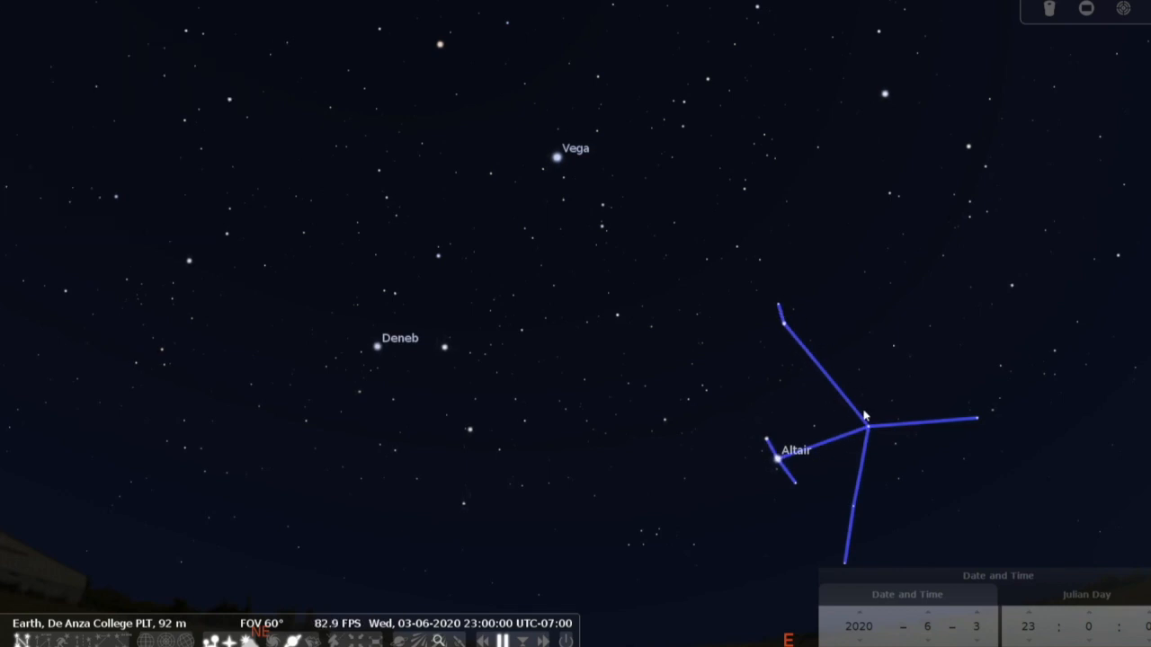
mouse_move(963, 423)
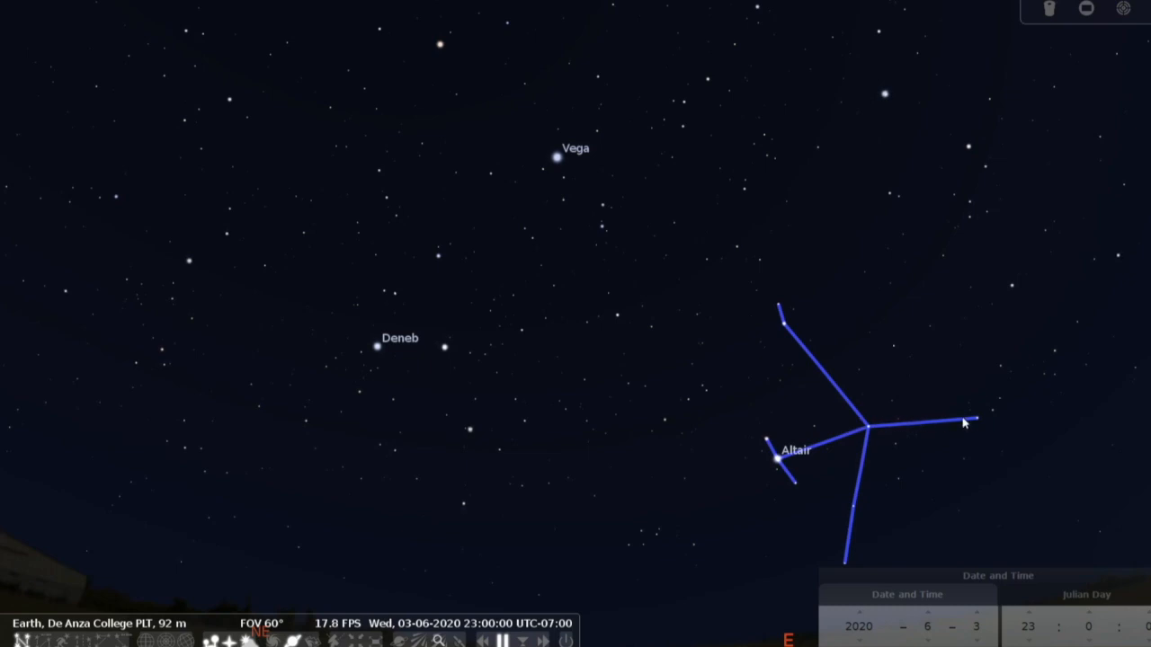
mouse_move(853, 452)
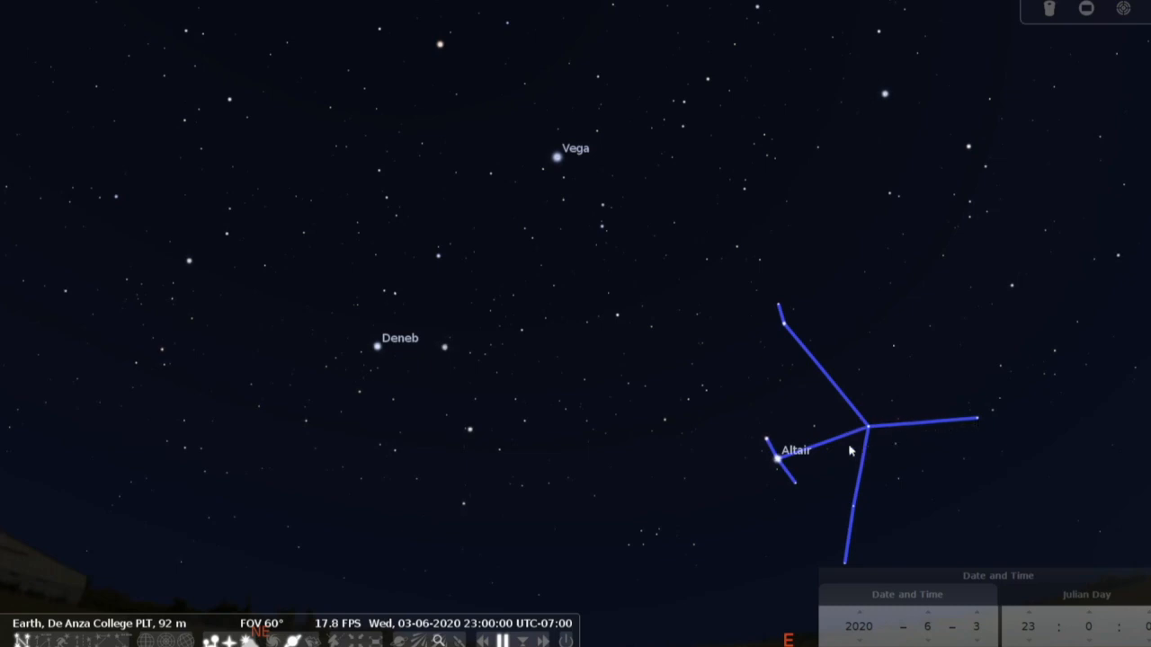
mouse_move(781, 464)
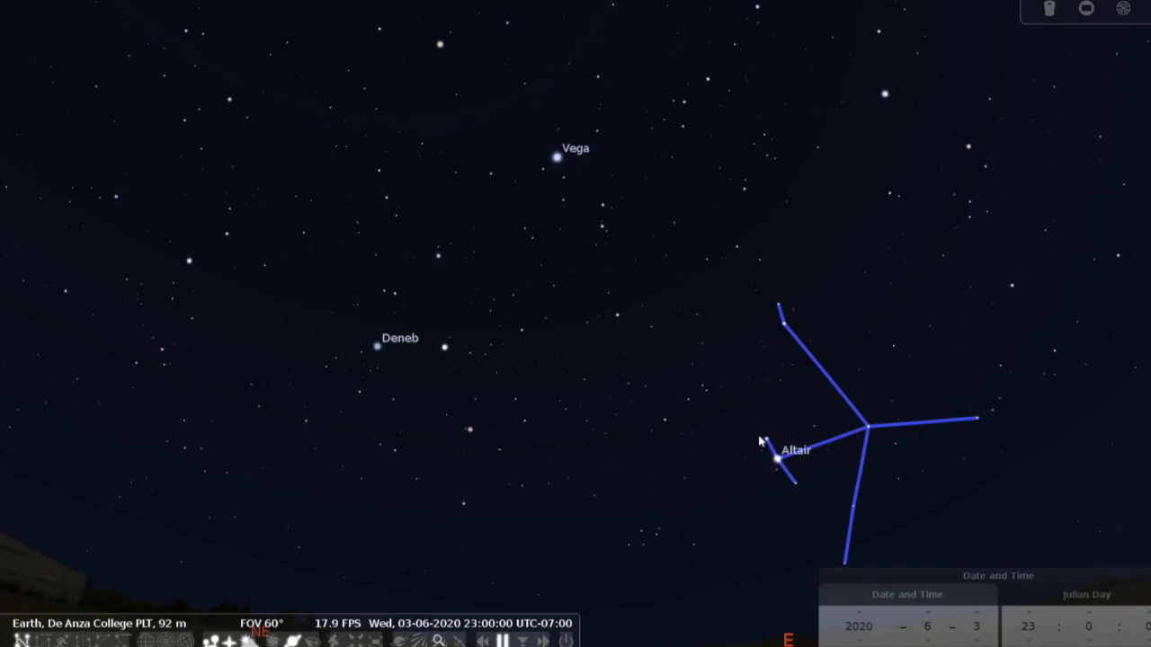
mouse_move(782, 477)
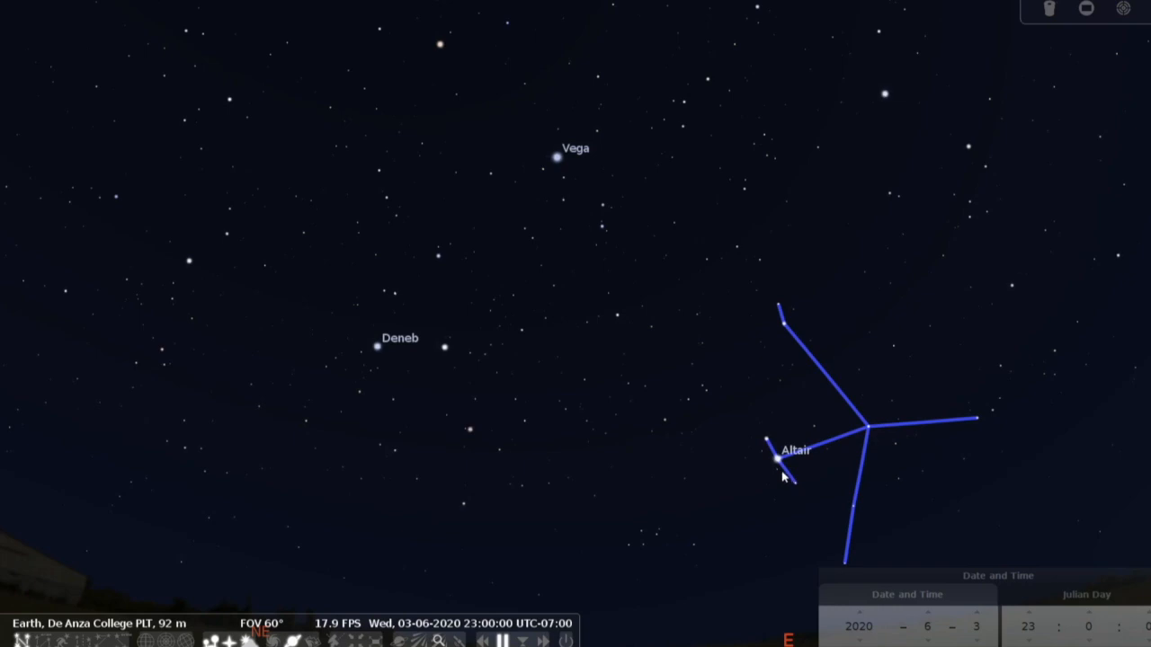
mouse_move(781, 468)
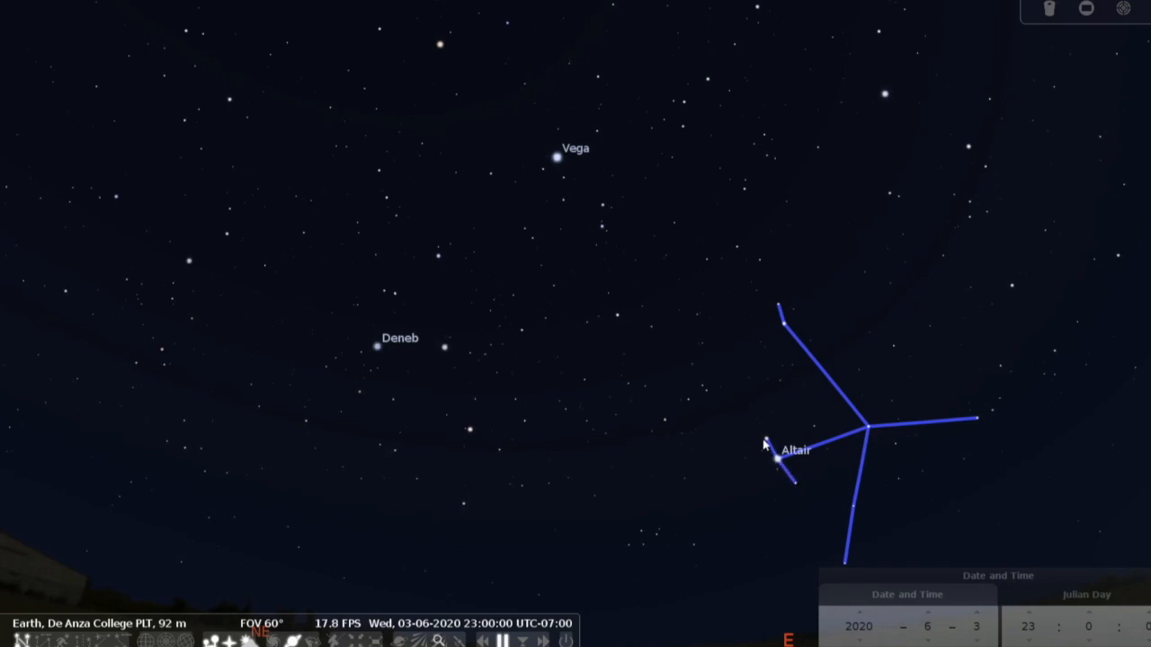
mouse_move(791, 476)
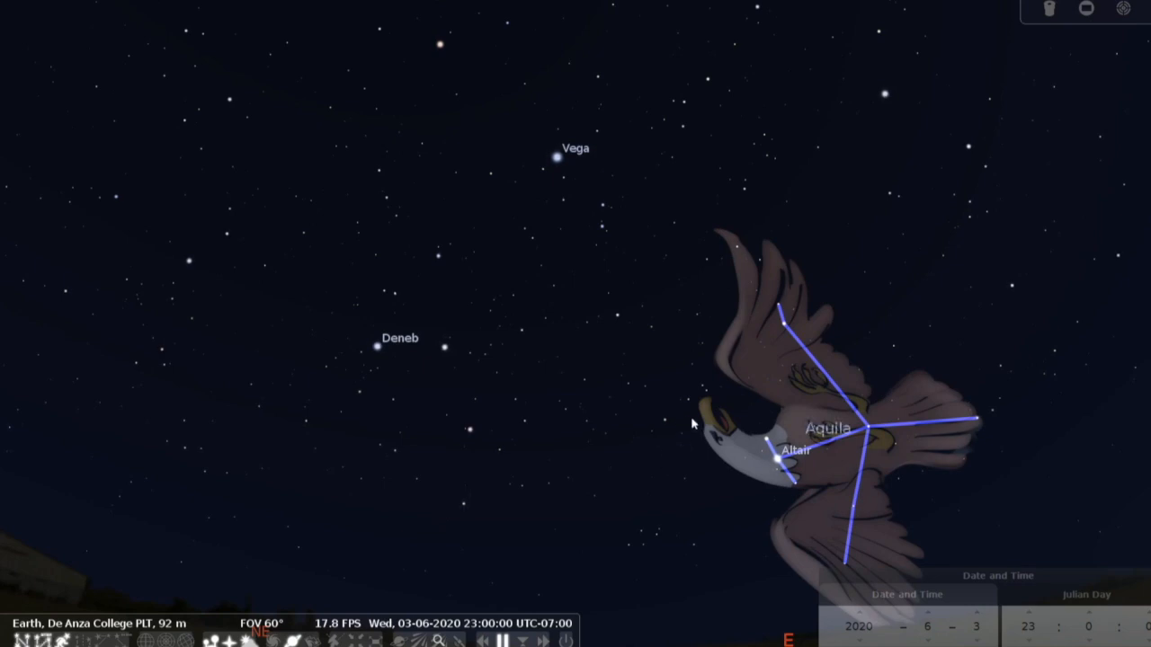
Select Vega then Deneb to restore Lyra's lyre and Cygnus' swan beside Aquila
left_click(554, 157)
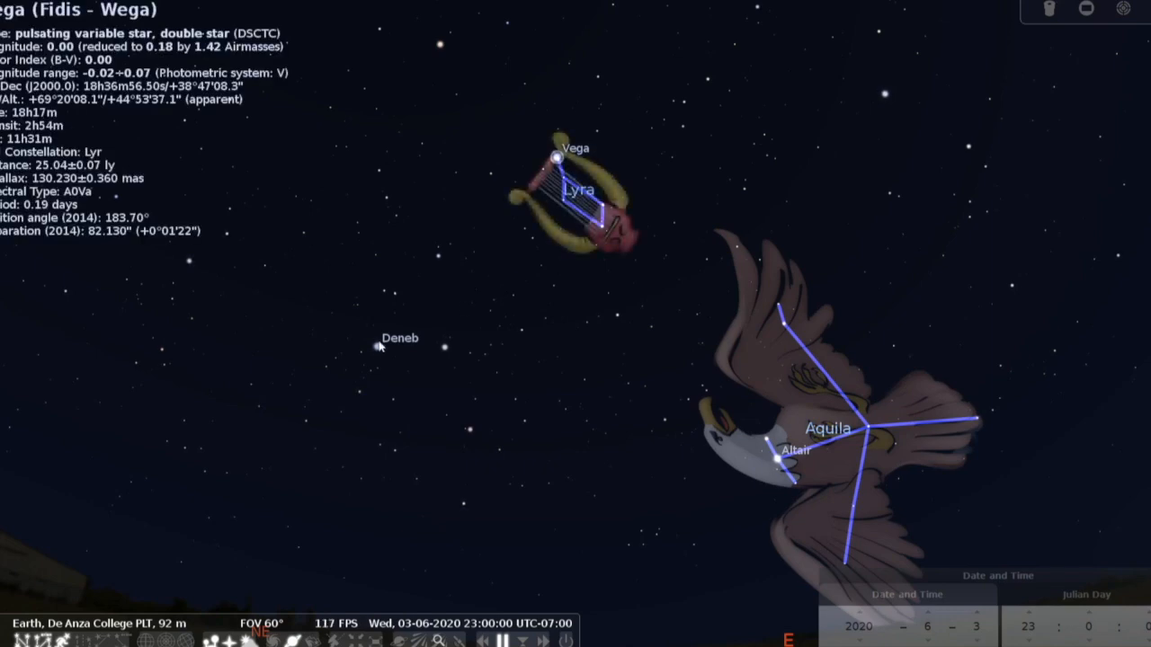
left_click(376, 345)
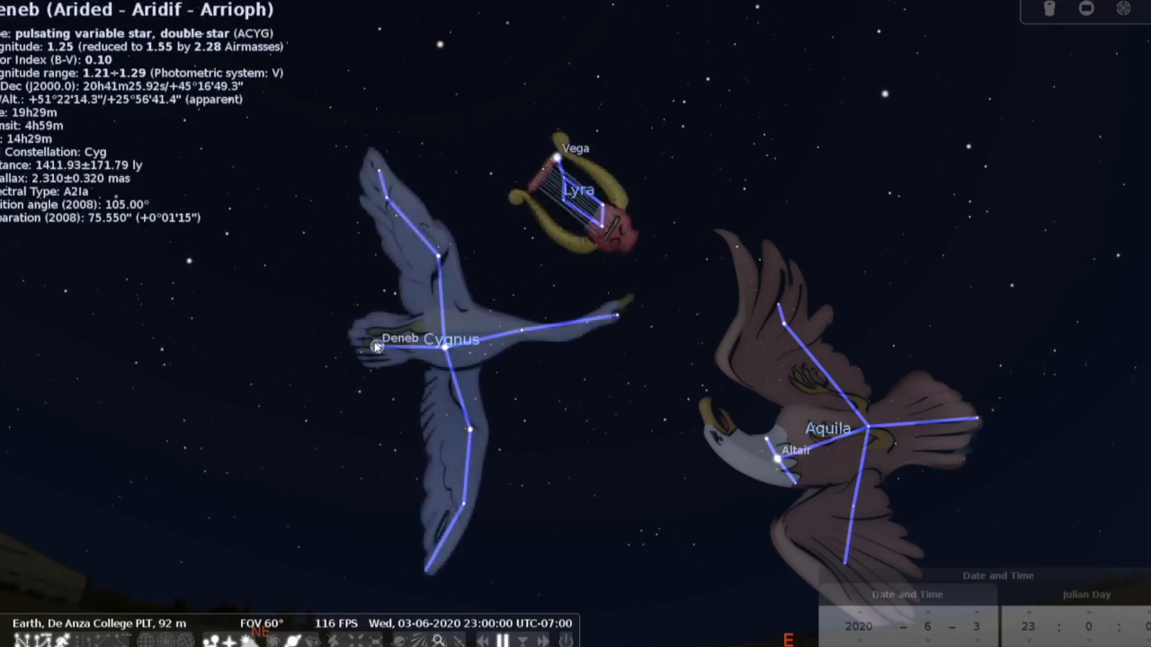